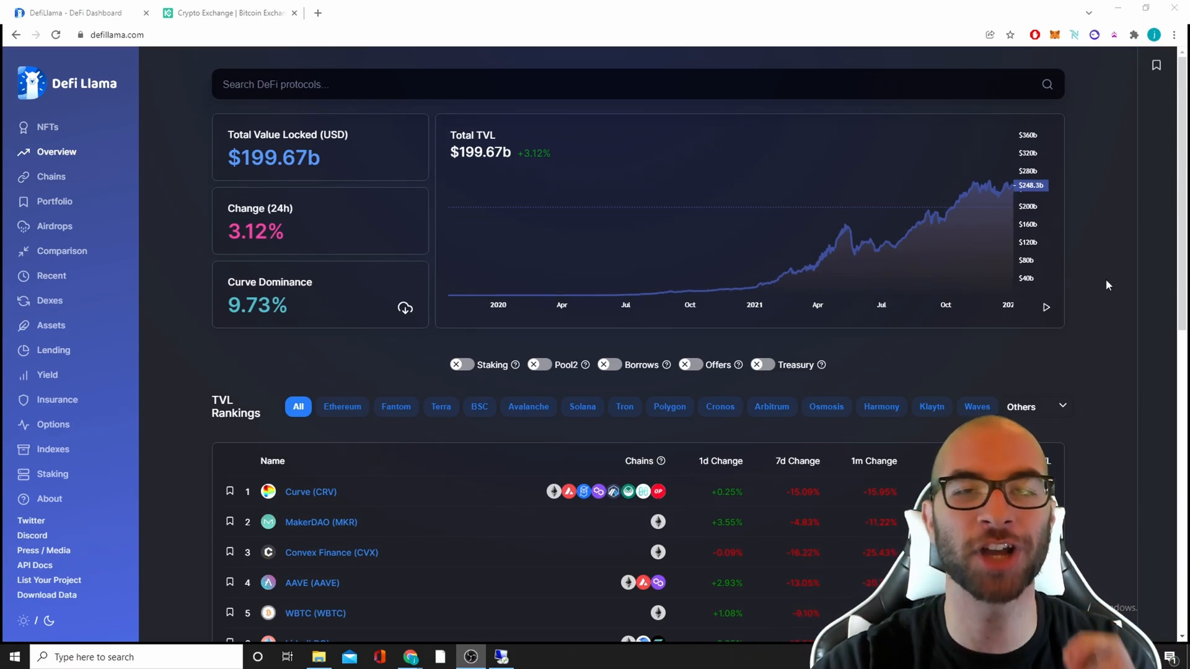
mouse_move(476, 416)
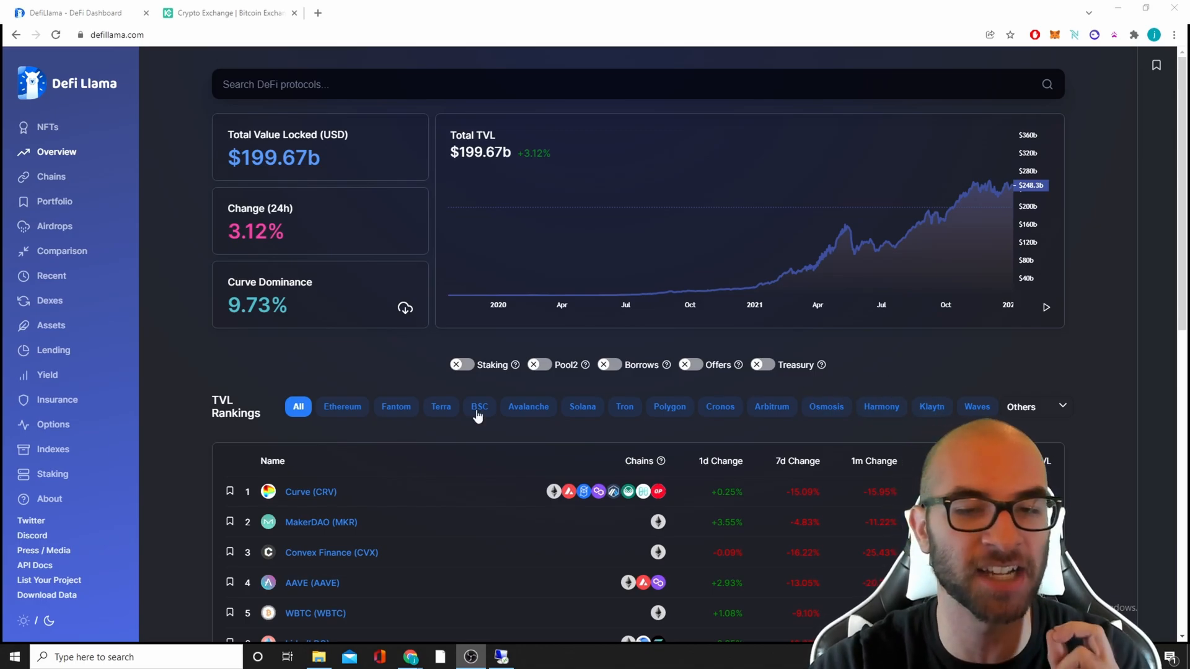
mouse_move(442, 407)
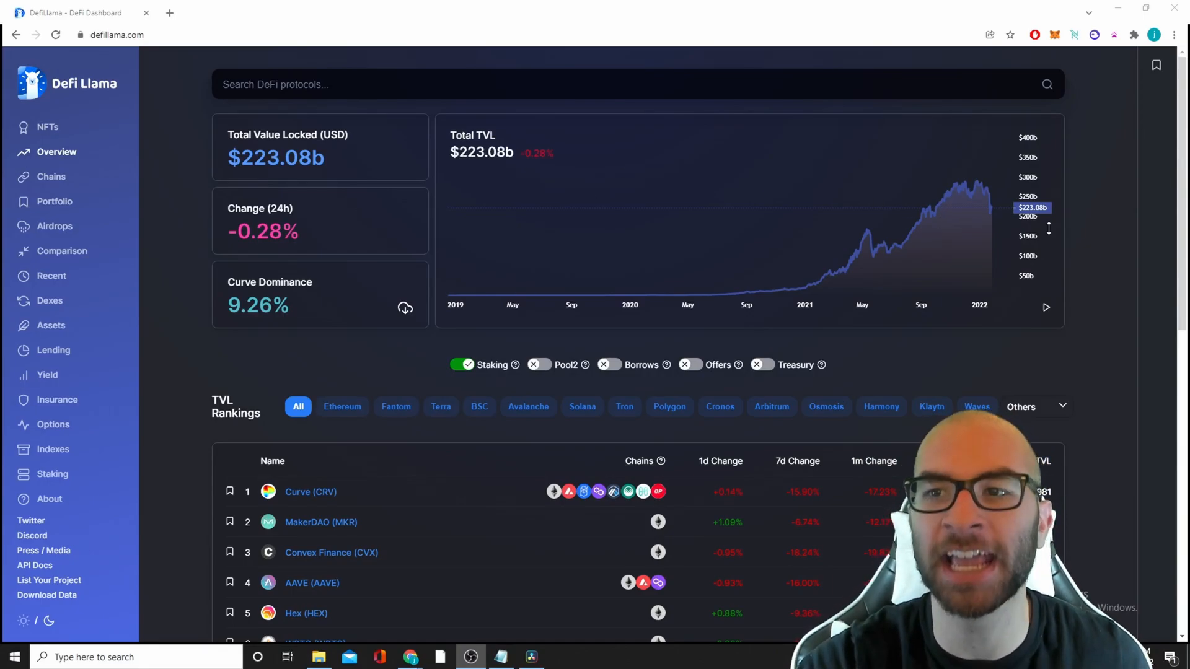
mouse_move(1082, 239)
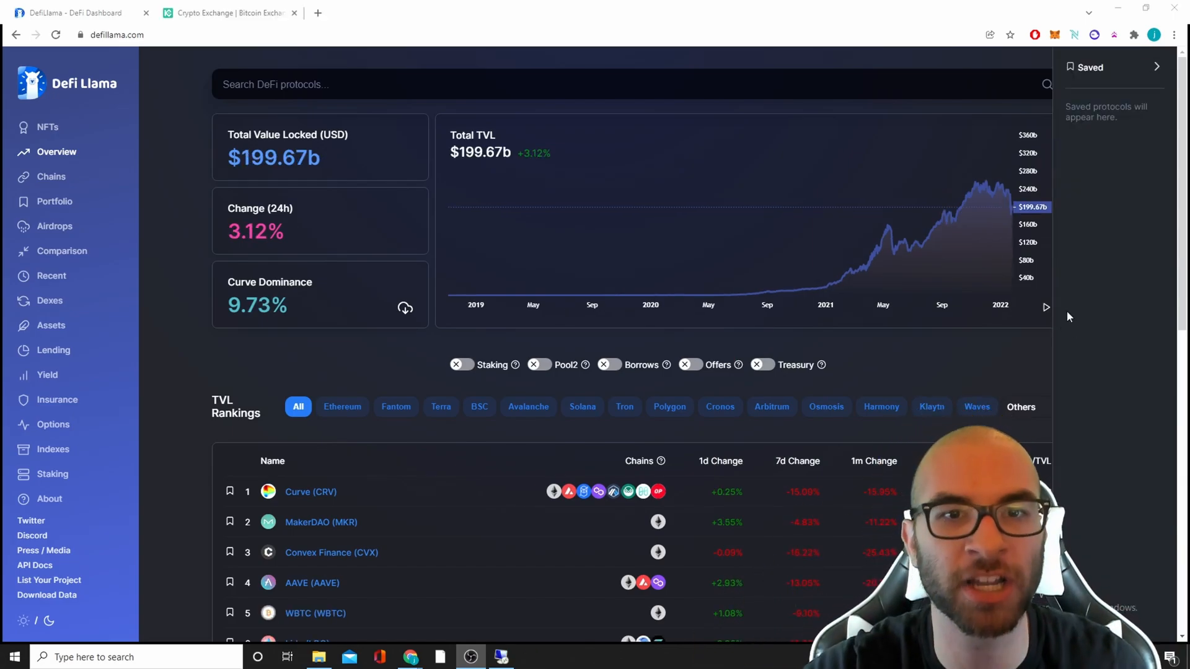
mouse_move(708, 293)
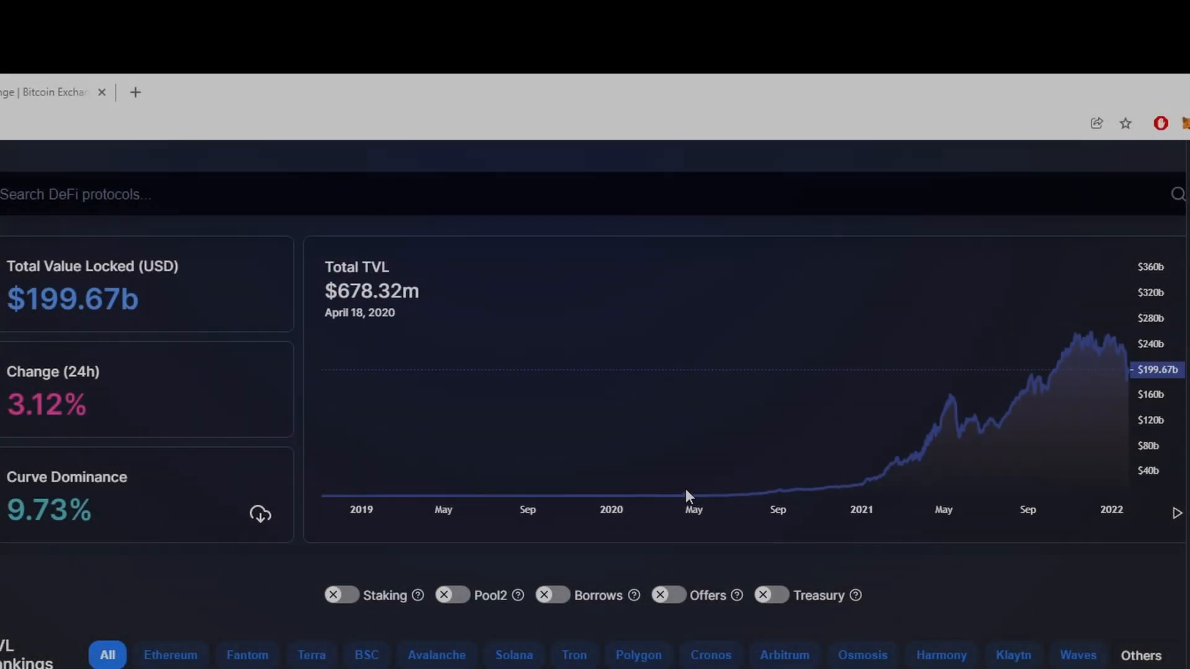
mouse_move(679, 498)
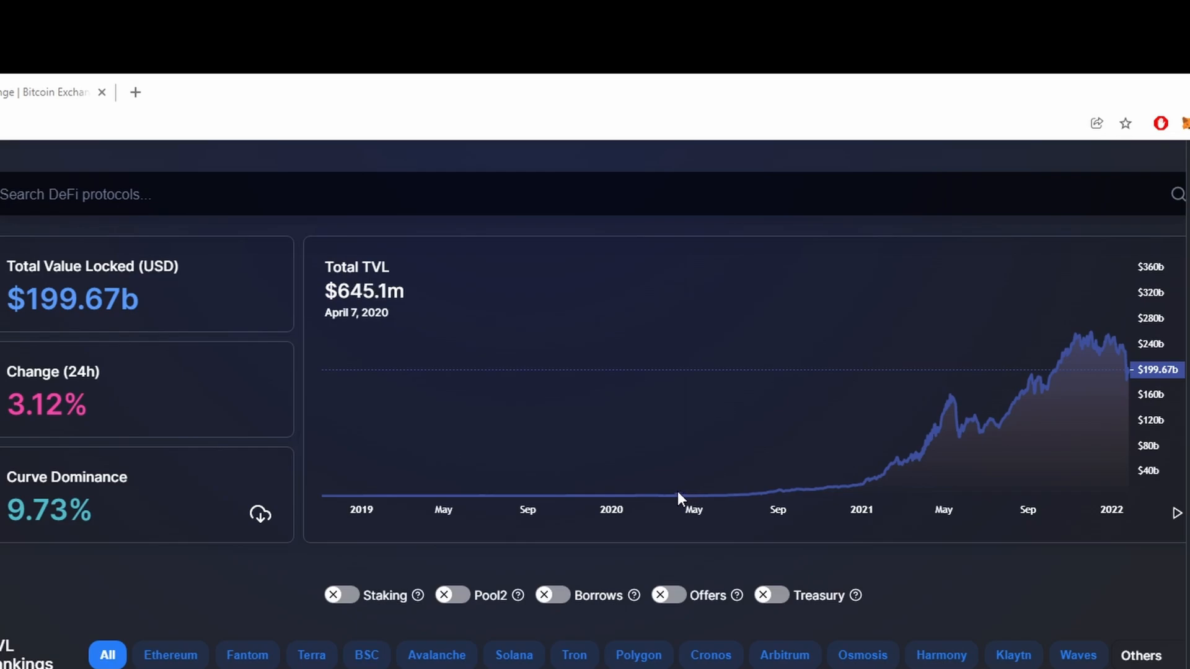
mouse_move(696, 498)
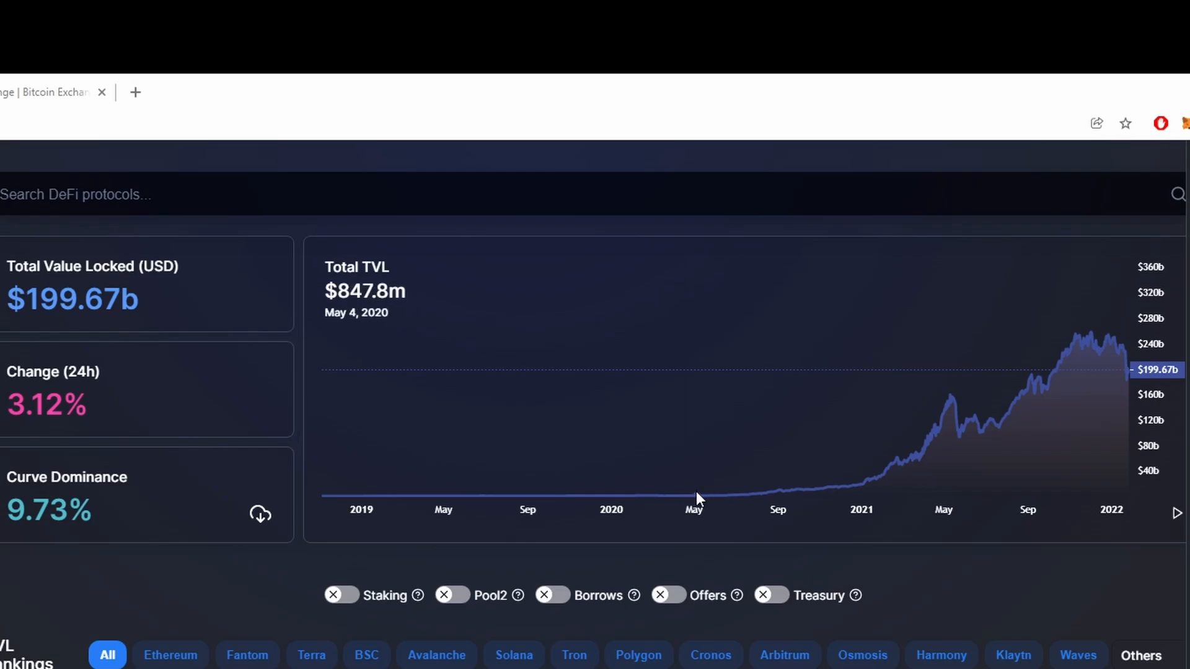
Include staking in the overview totals so TVL reads $223.08b.
click(463, 364)
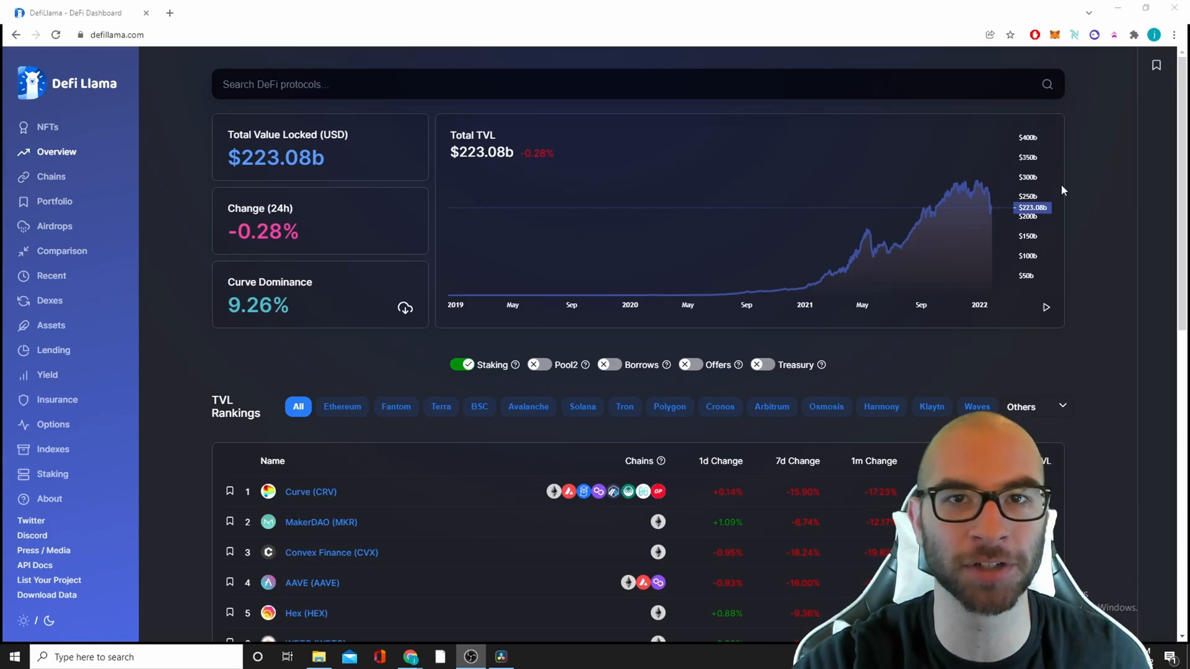
mouse_move(1093, 258)
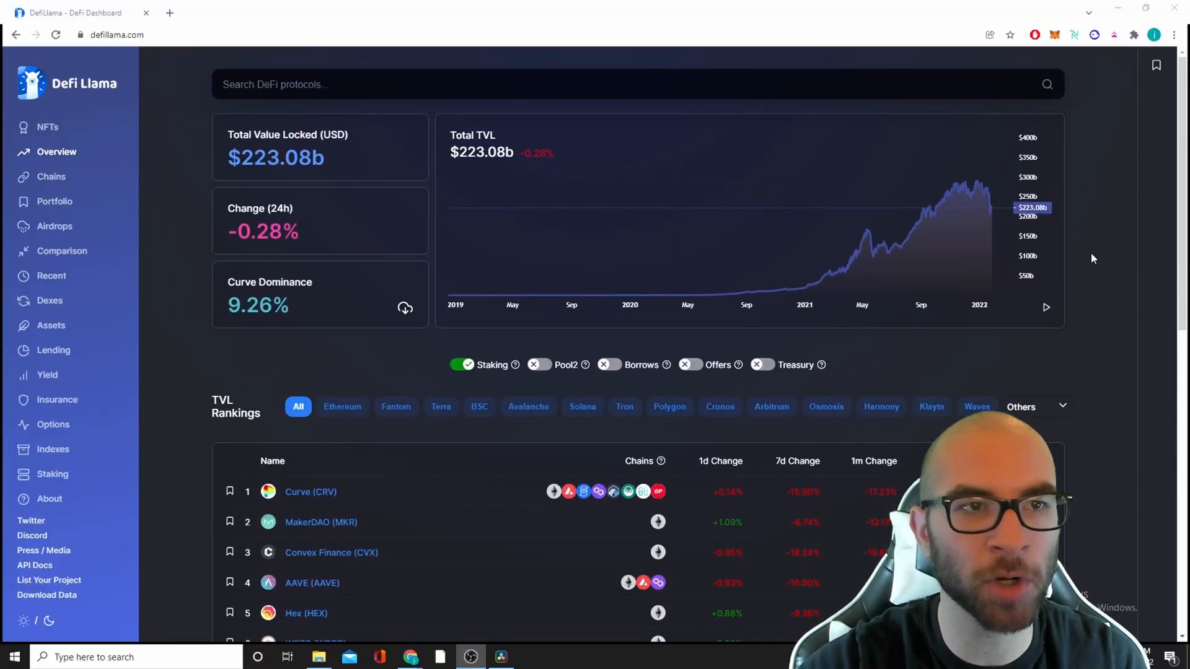
Scroll the Overview page down to the TVL Rankings table led by Curve at $20.86b.
scroll(down, 3)
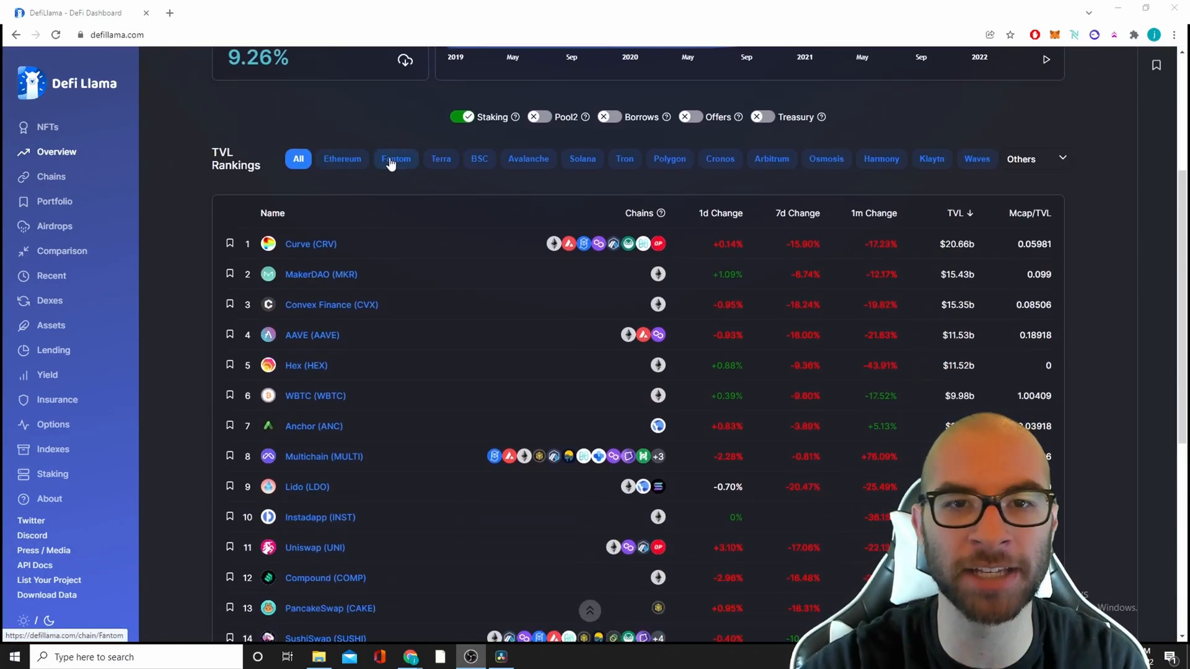
Show Fantom's protocol rankings, led by Multichain at $6.13b, and review the list.
click(395, 159)
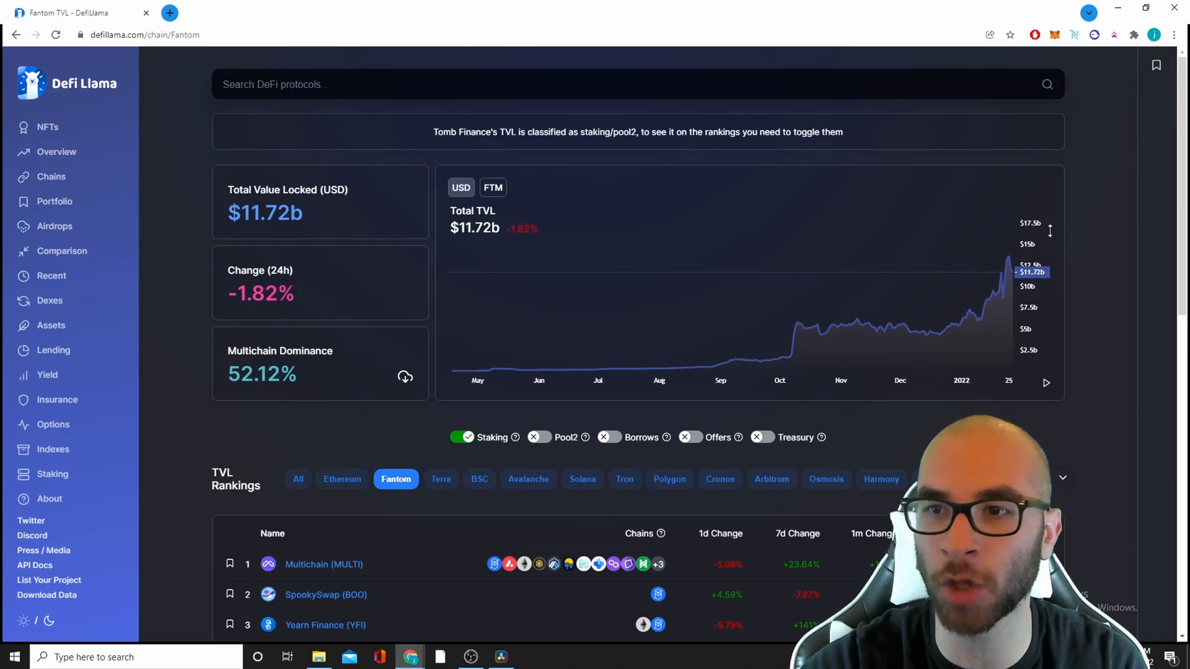
scroll(down, 3)
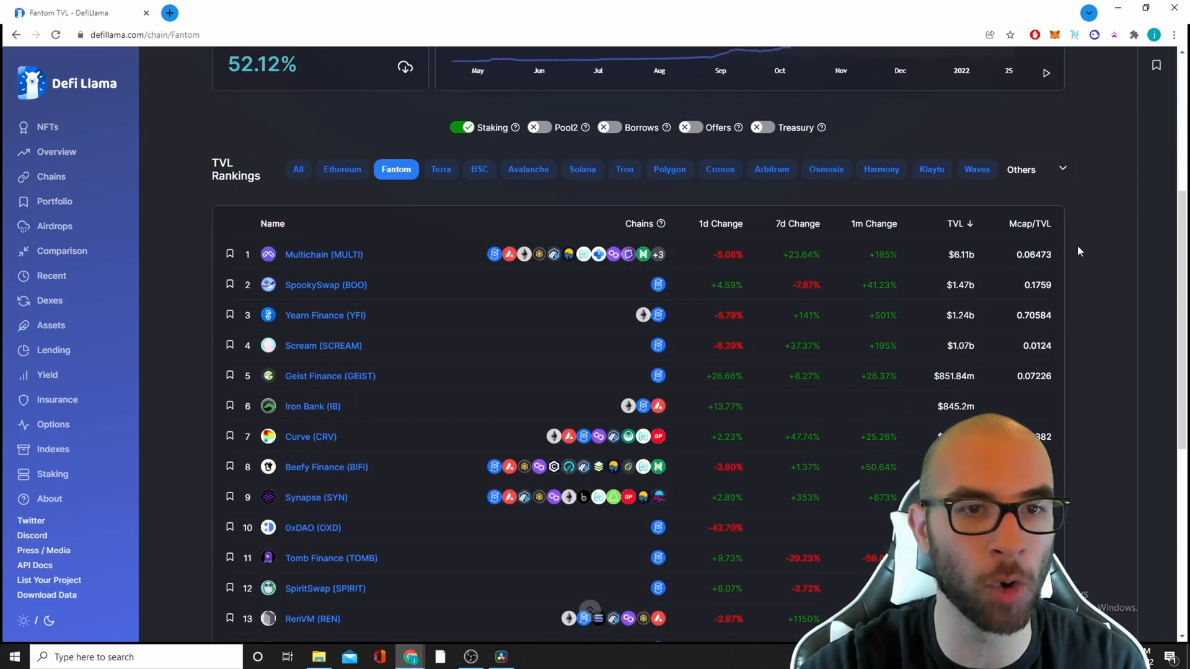
mouse_move(353, 376)
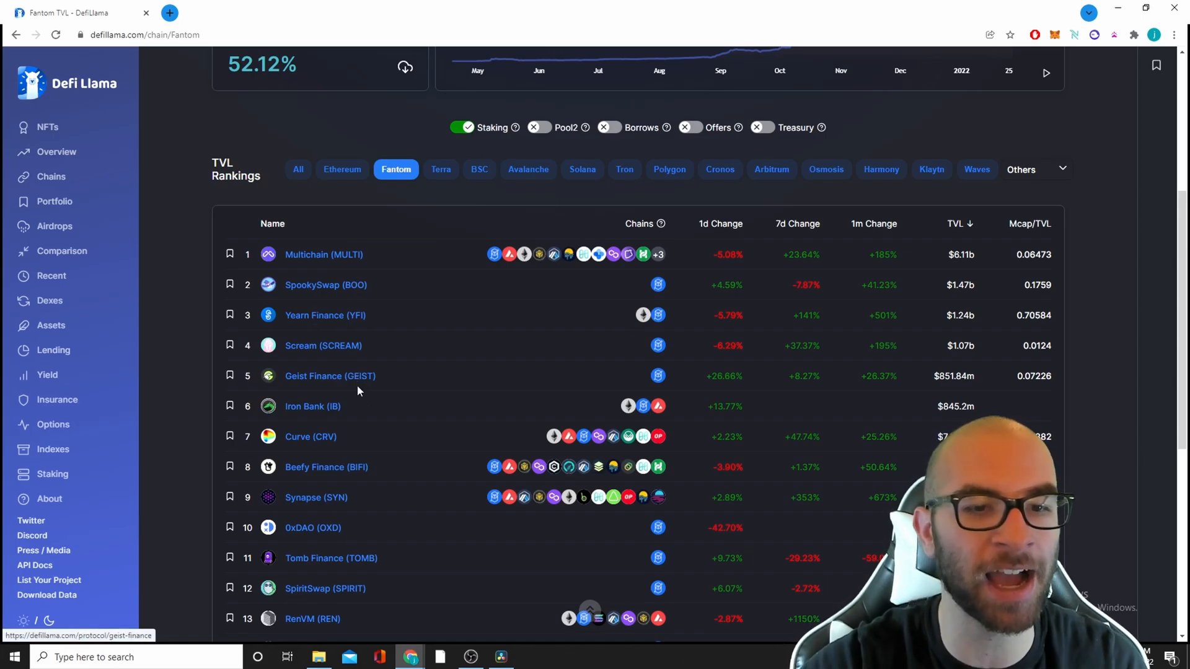
scroll(down, 3)
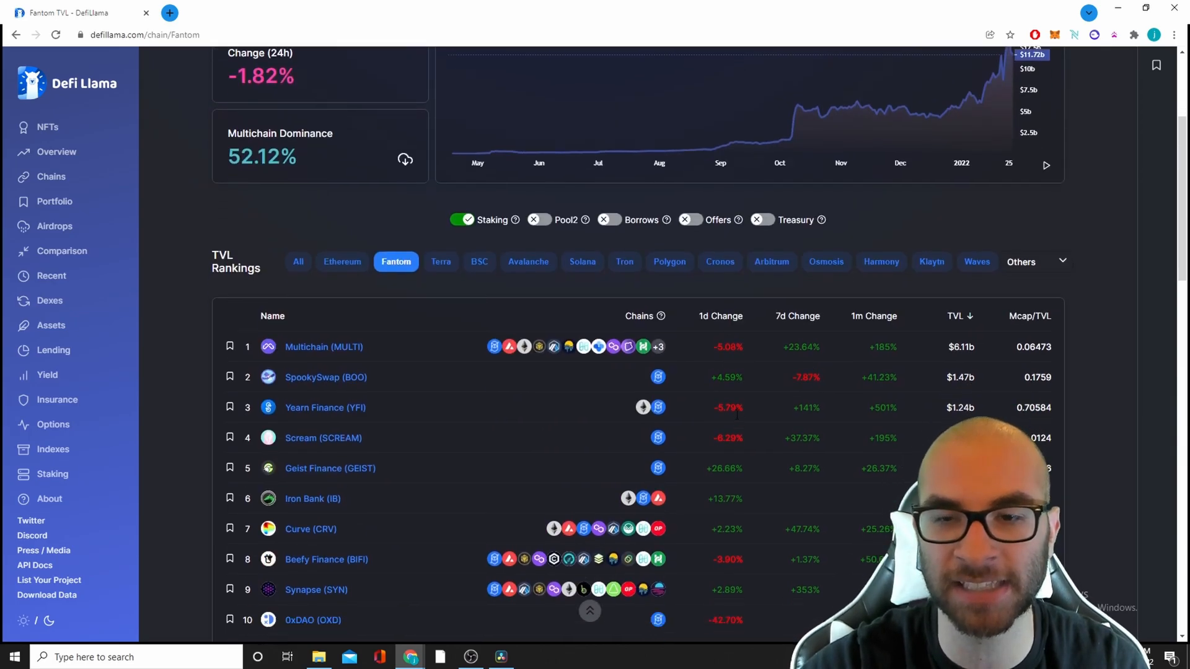
scroll(down, 3)
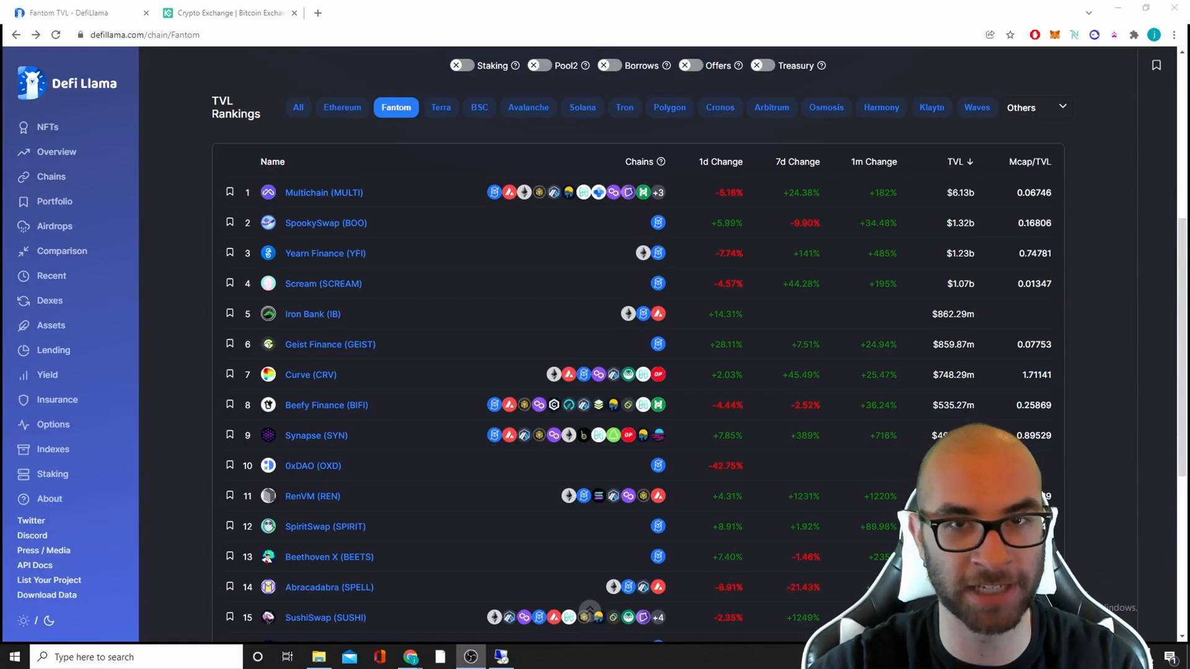
mouse_move(1120, 308)
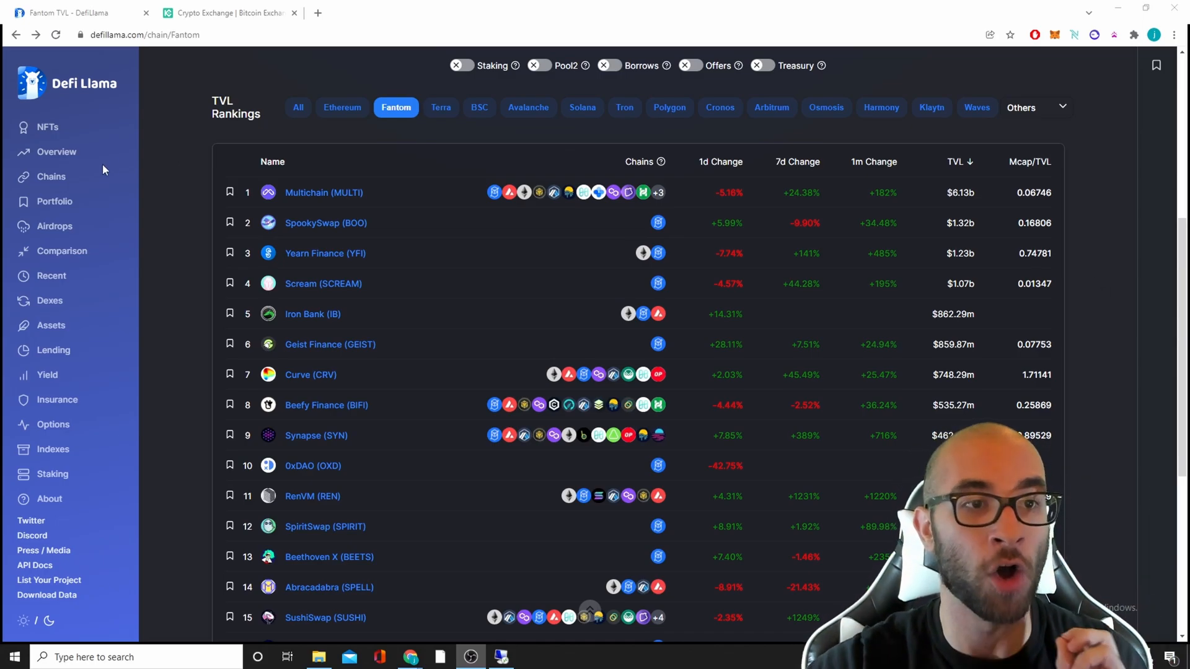
Go to the Chains comparison of total value locked, with Ethereum leading at $119.53b.
click(51, 176)
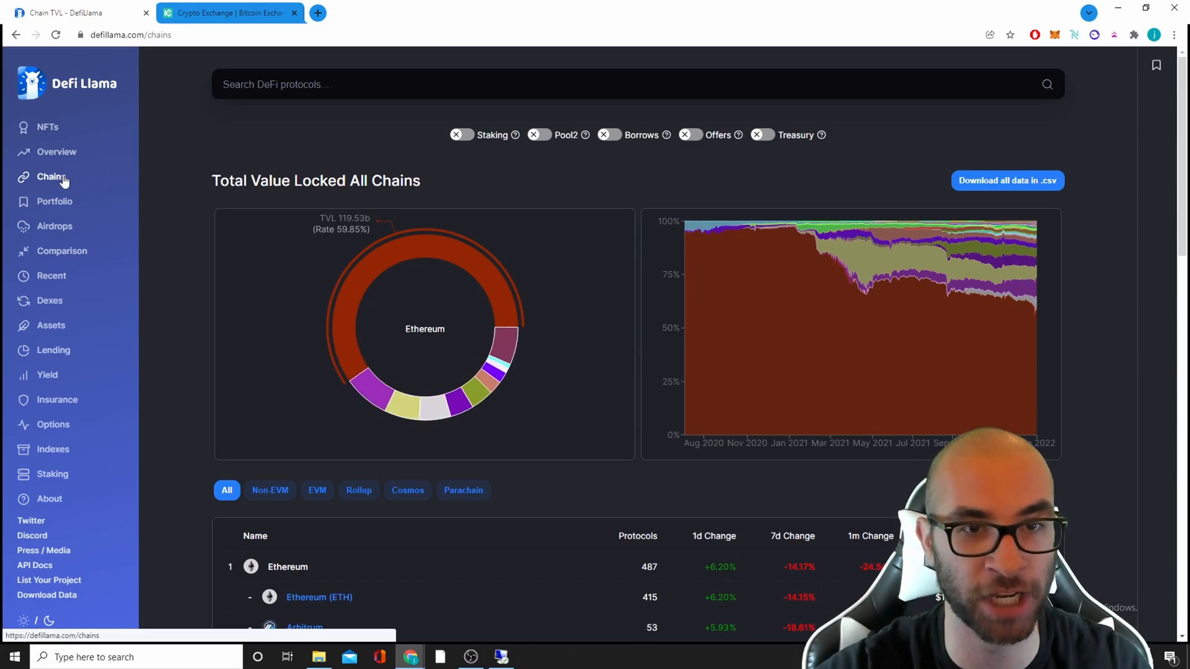
mouse_move(337, 233)
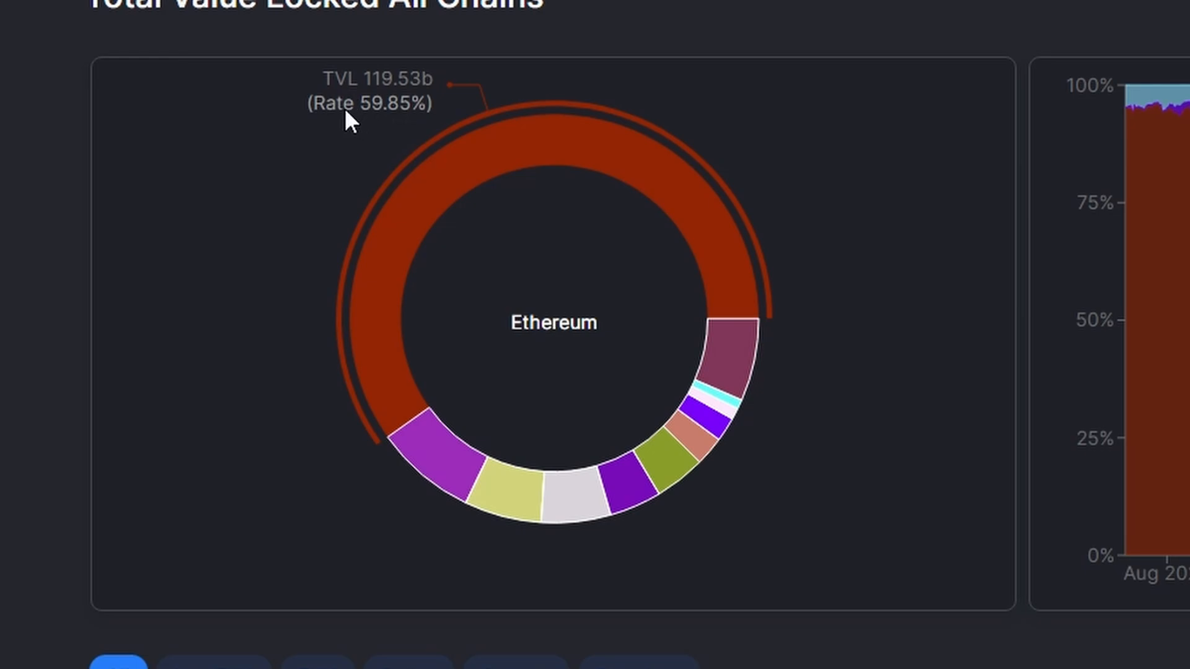
mouse_move(428, 463)
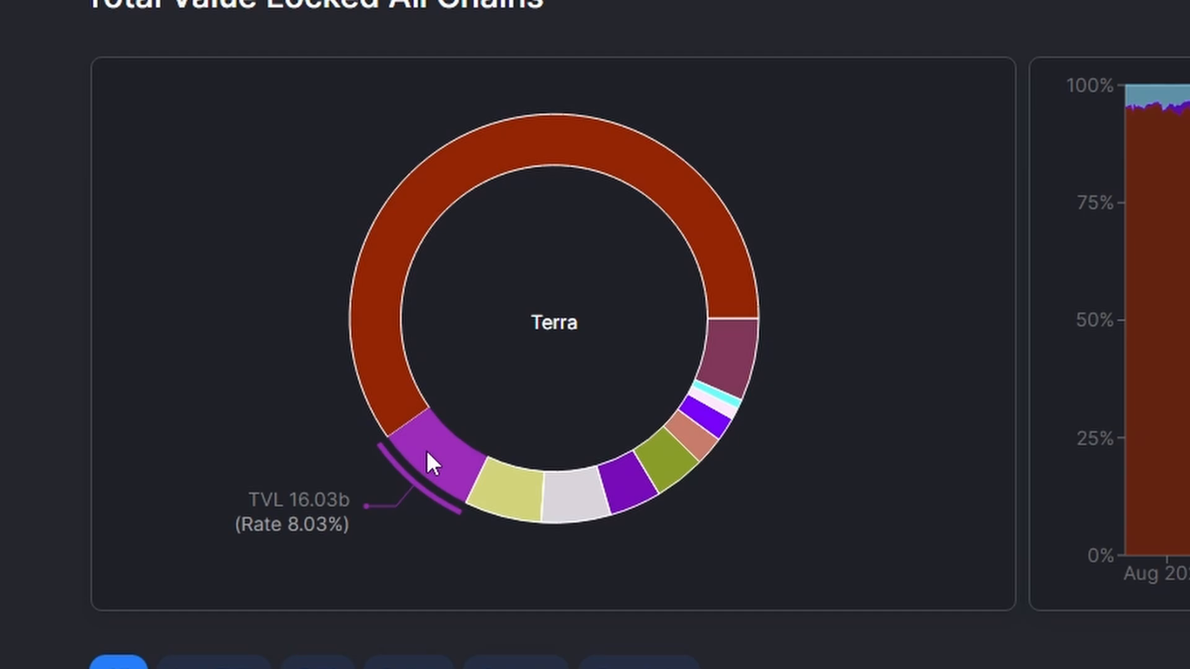
mouse_move(509, 515)
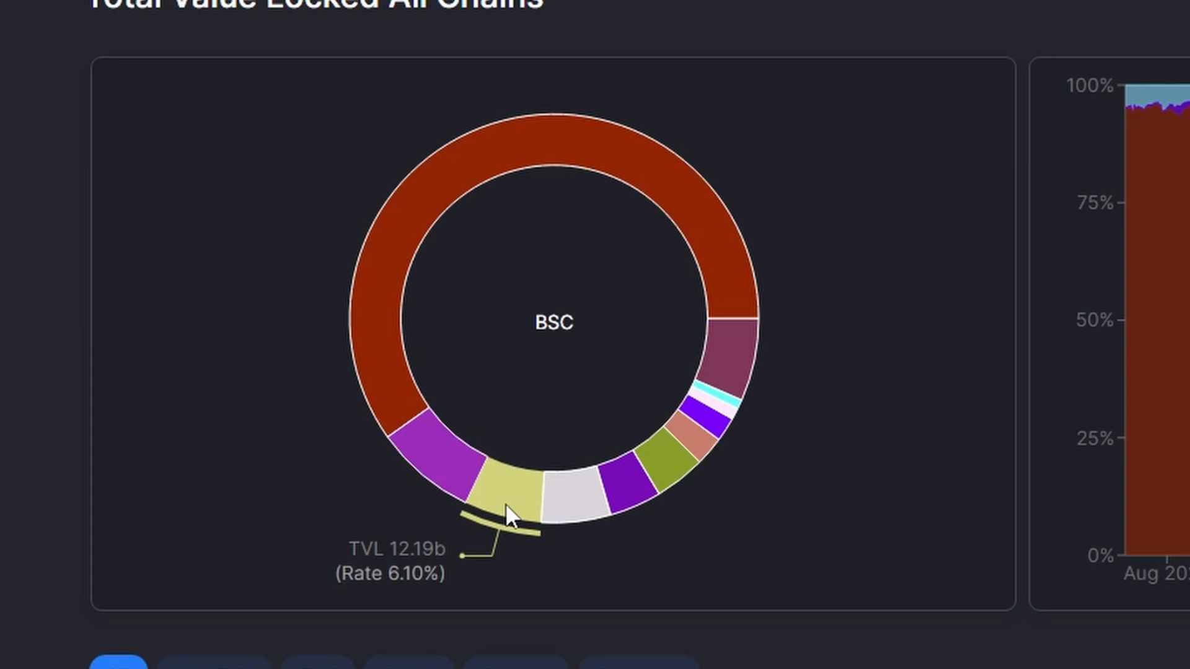
mouse_move(565, 523)
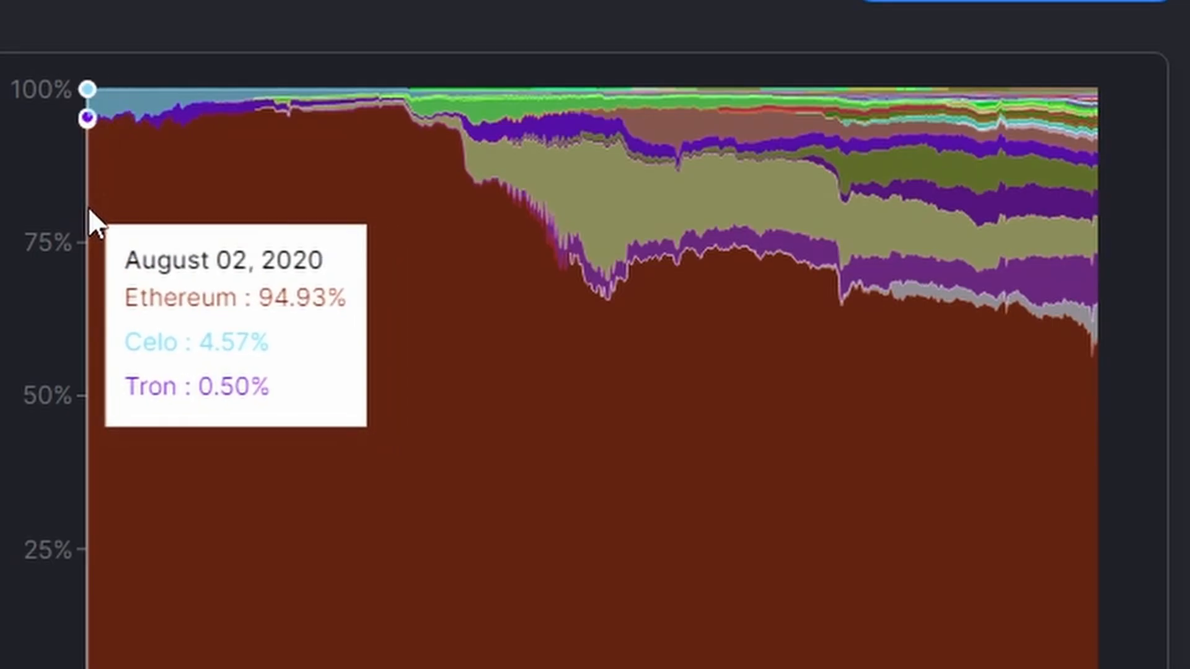
mouse_move(135, 193)
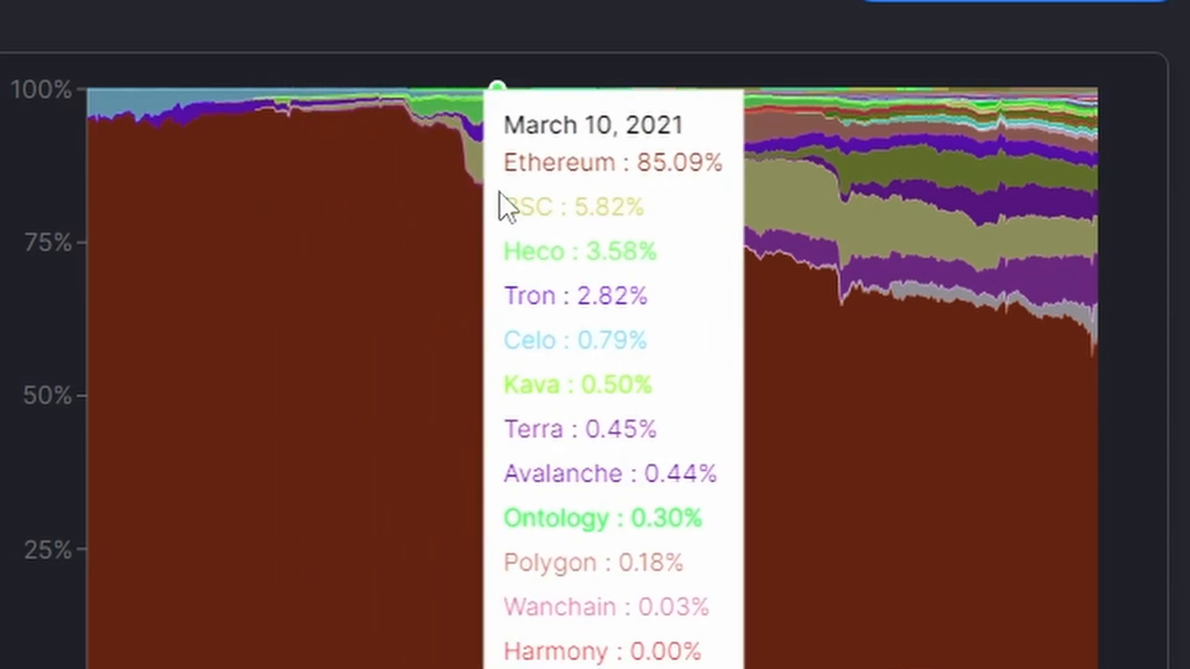
mouse_move(528, 212)
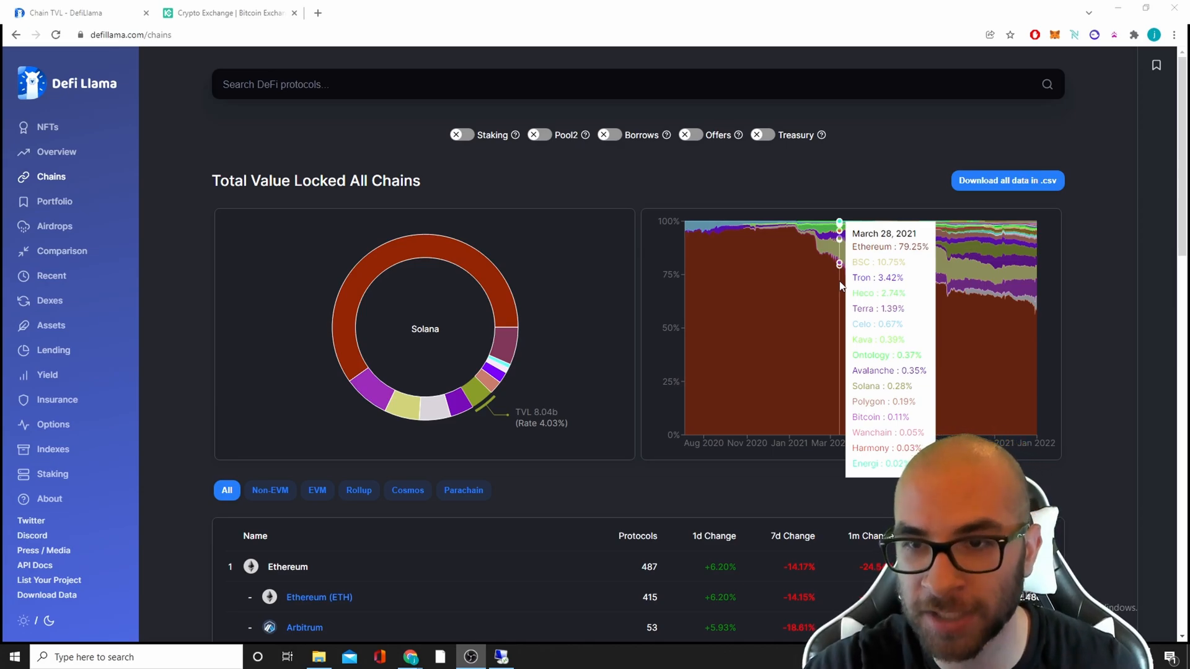
mouse_move(891, 295)
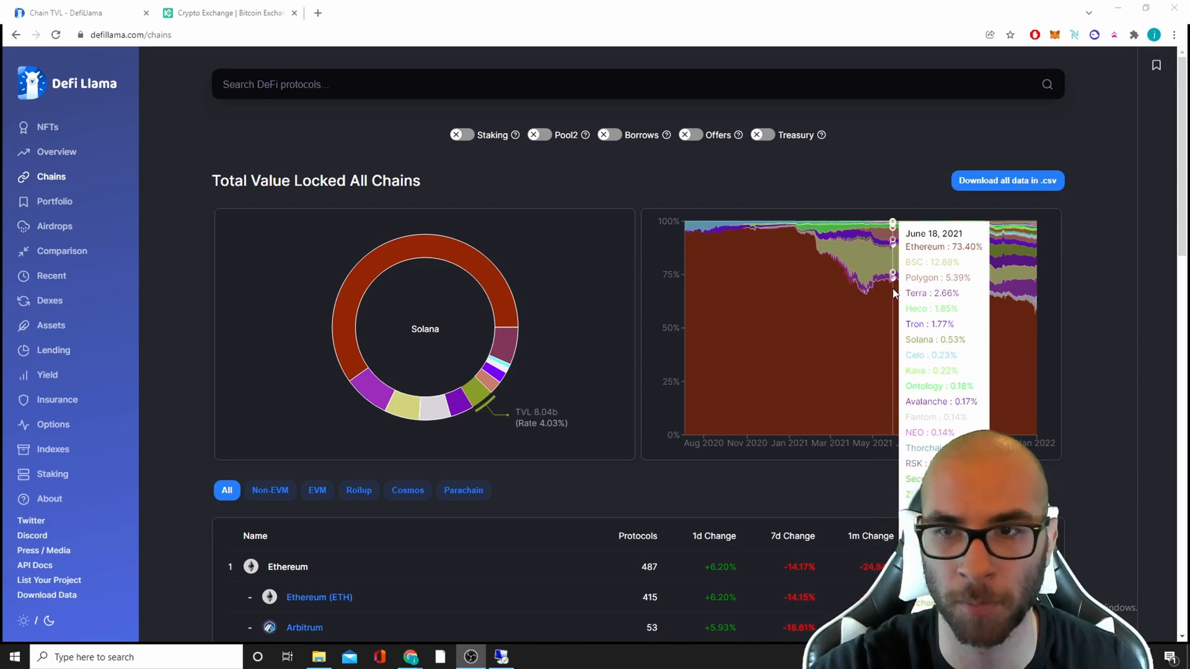
mouse_move(986, 295)
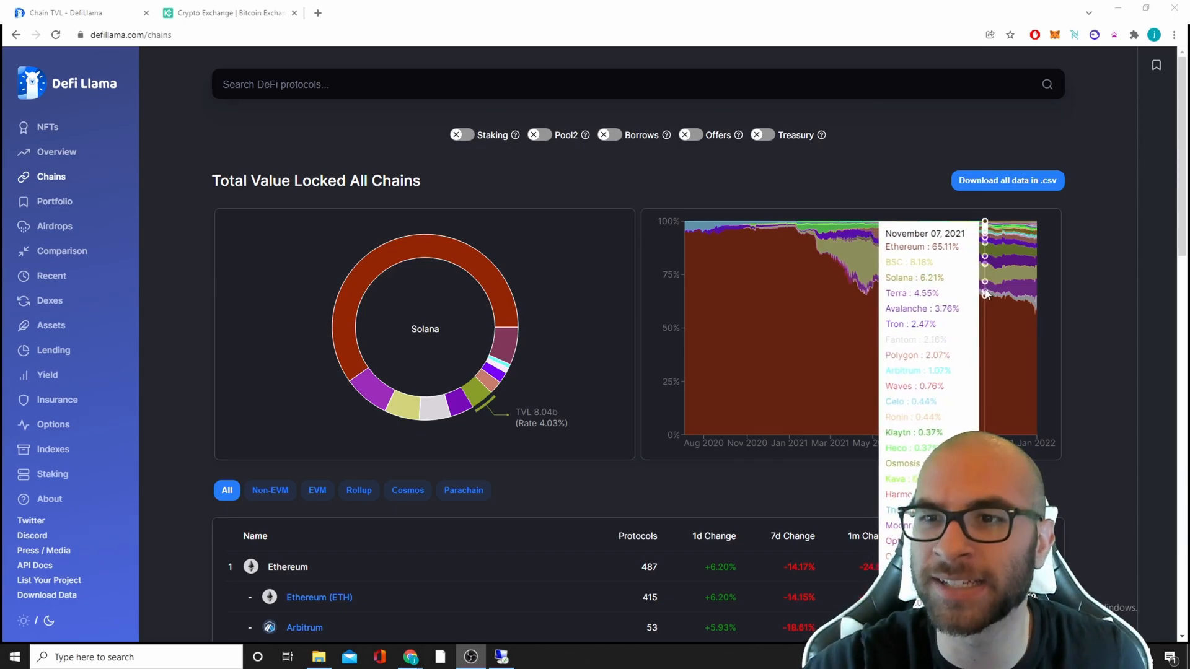
mouse_move(1039, 317)
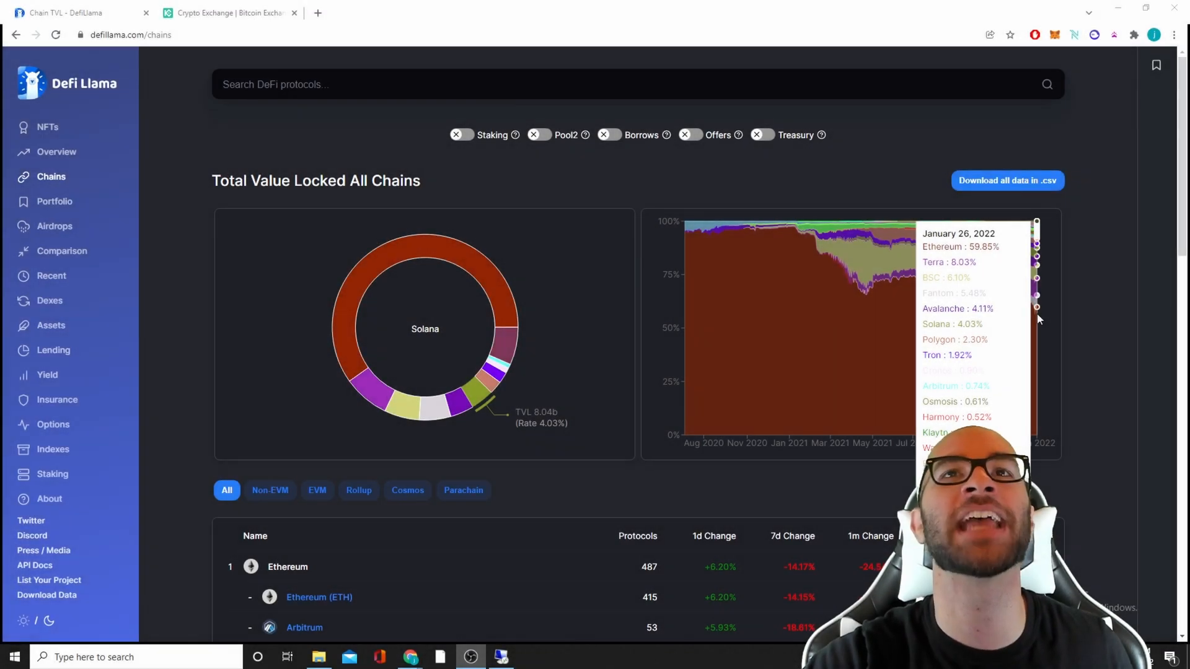
Scroll to the chains table showing Ethereum $121.29b, Terra, BSC and Fantom TVL.
scroll(down, 3)
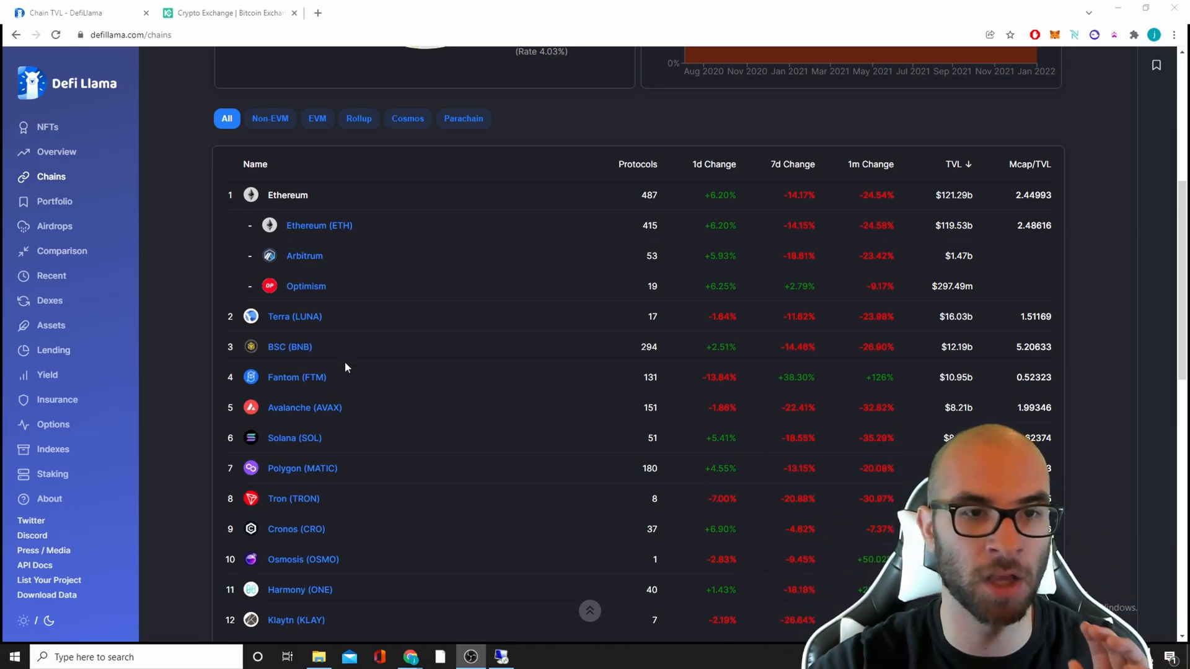
mouse_move(297, 377)
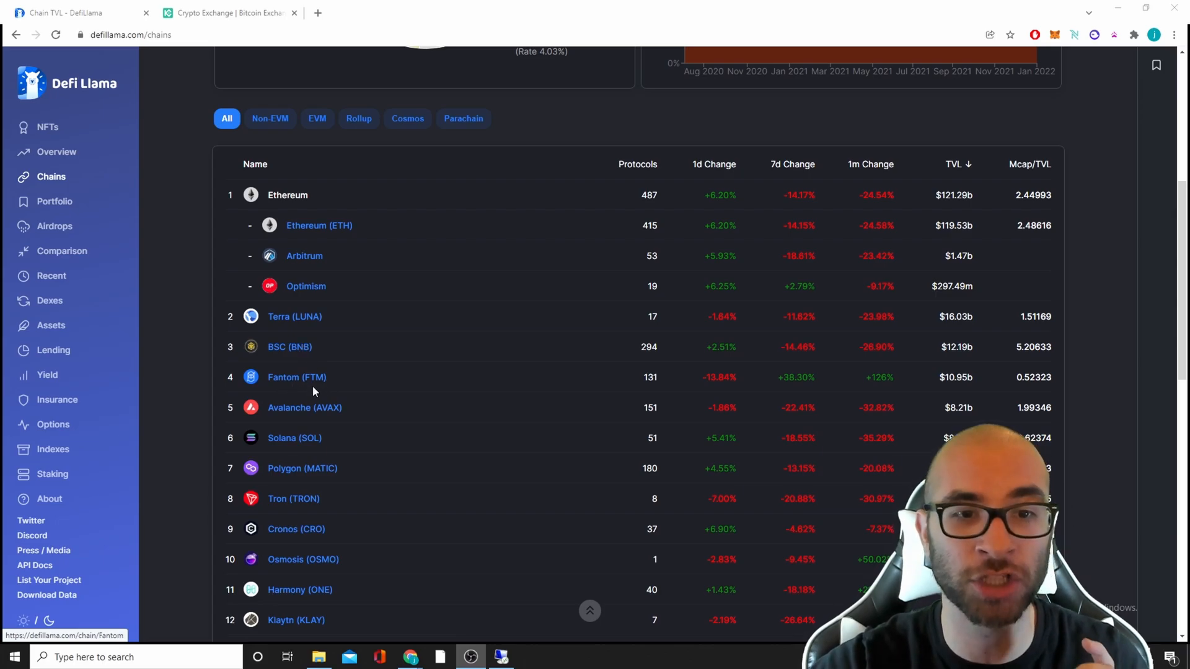
mouse_move(292, 381)
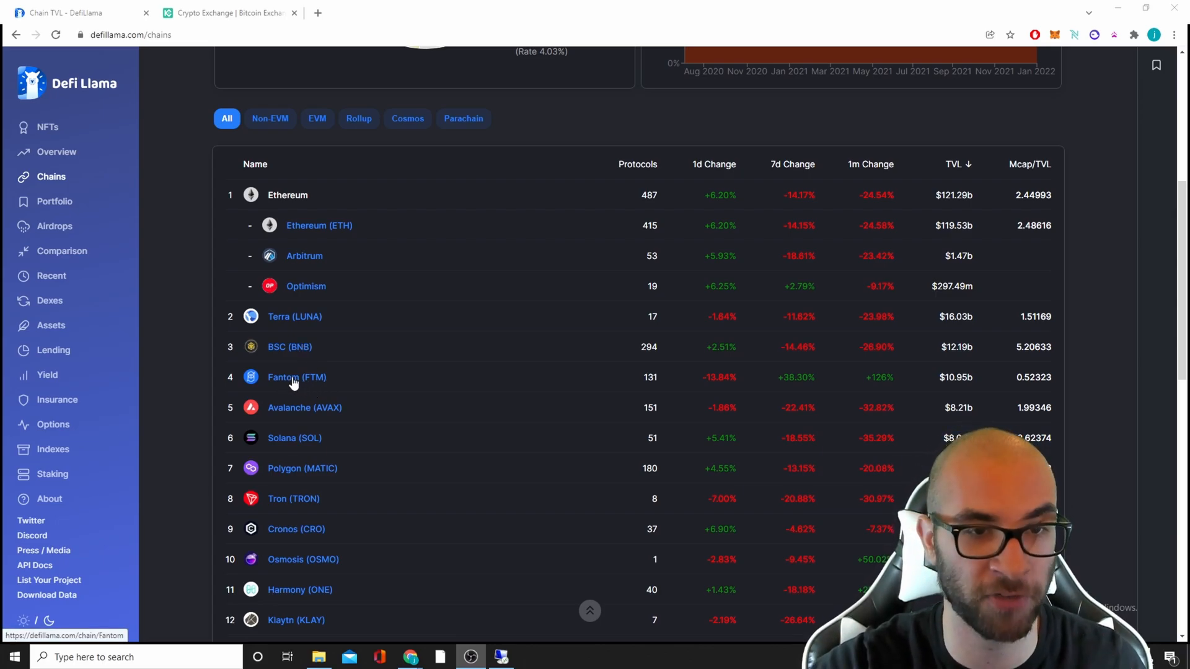
mouse_move(302, 350)
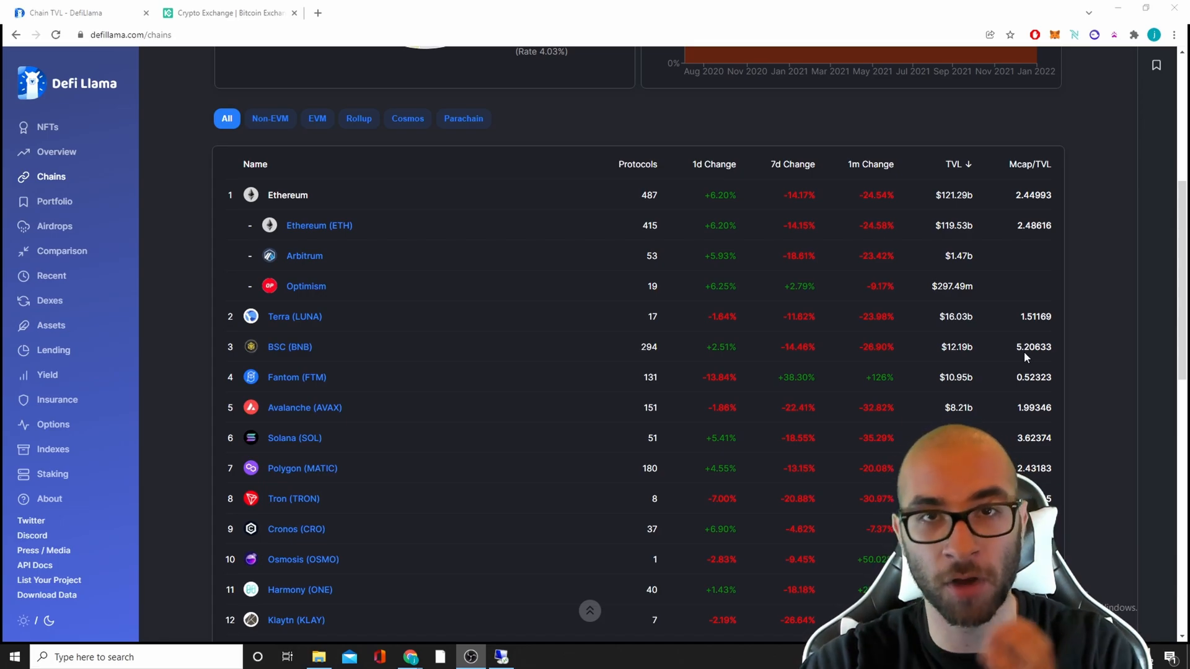
mouse_move(636, 353)
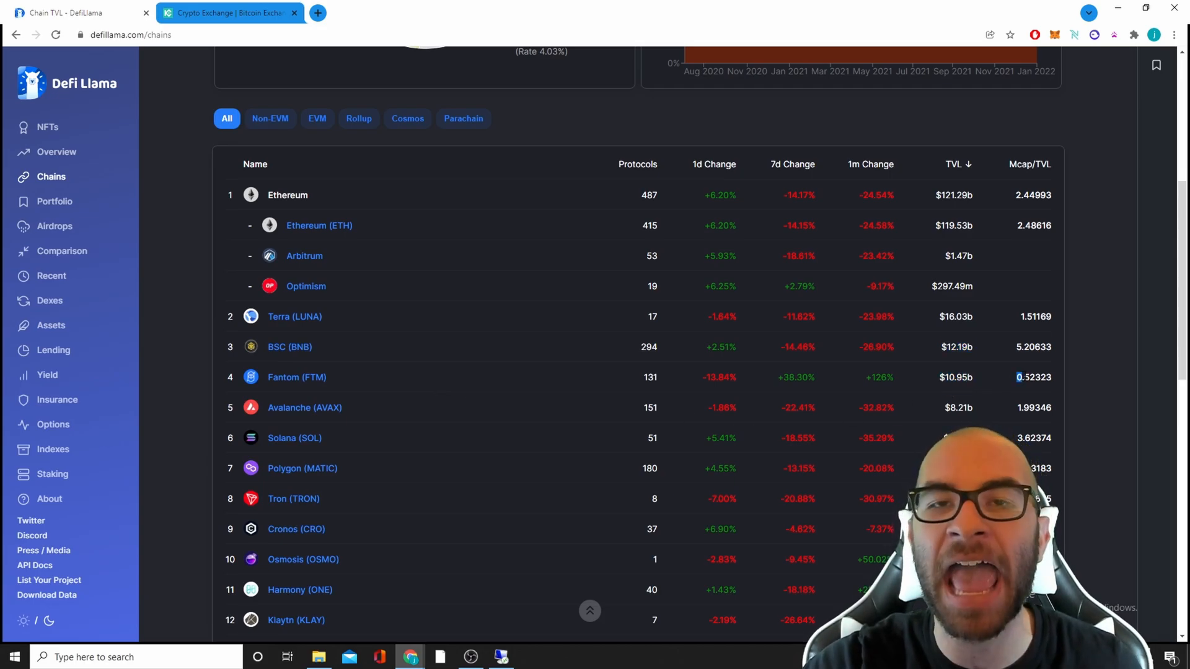
Mark Fantom's 0.52323 Mcap/TVL ratio, then Polkadot's 15,501 ratio further down the chains list.
double_click(1034, 376)
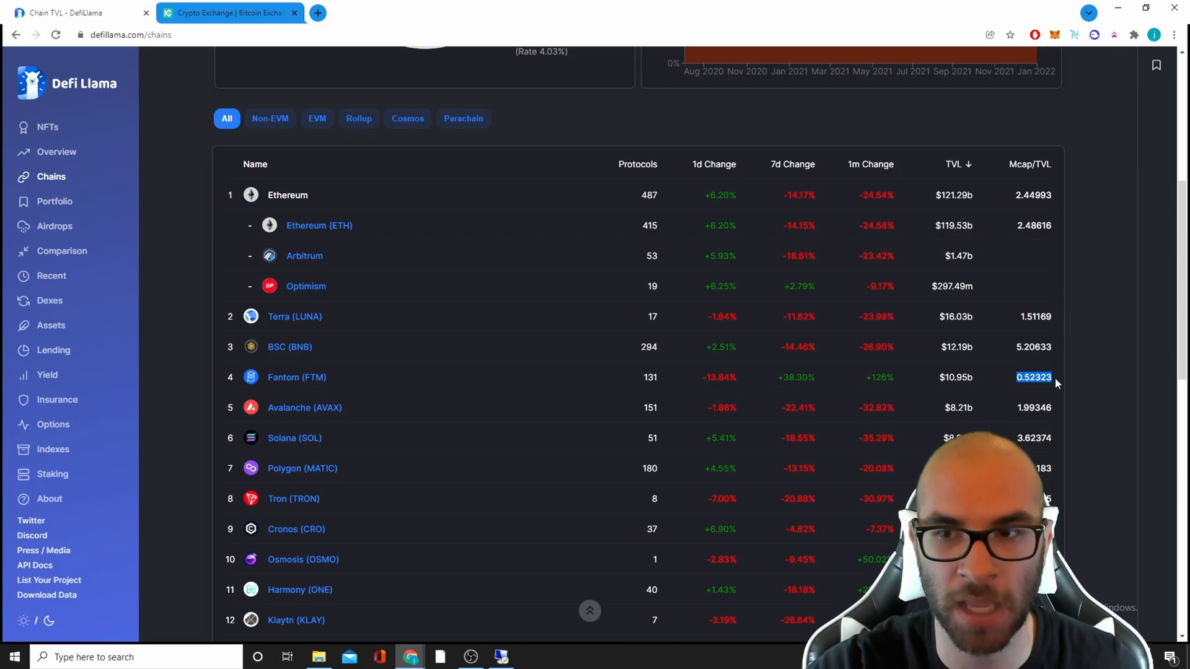
scroll(down, 3)
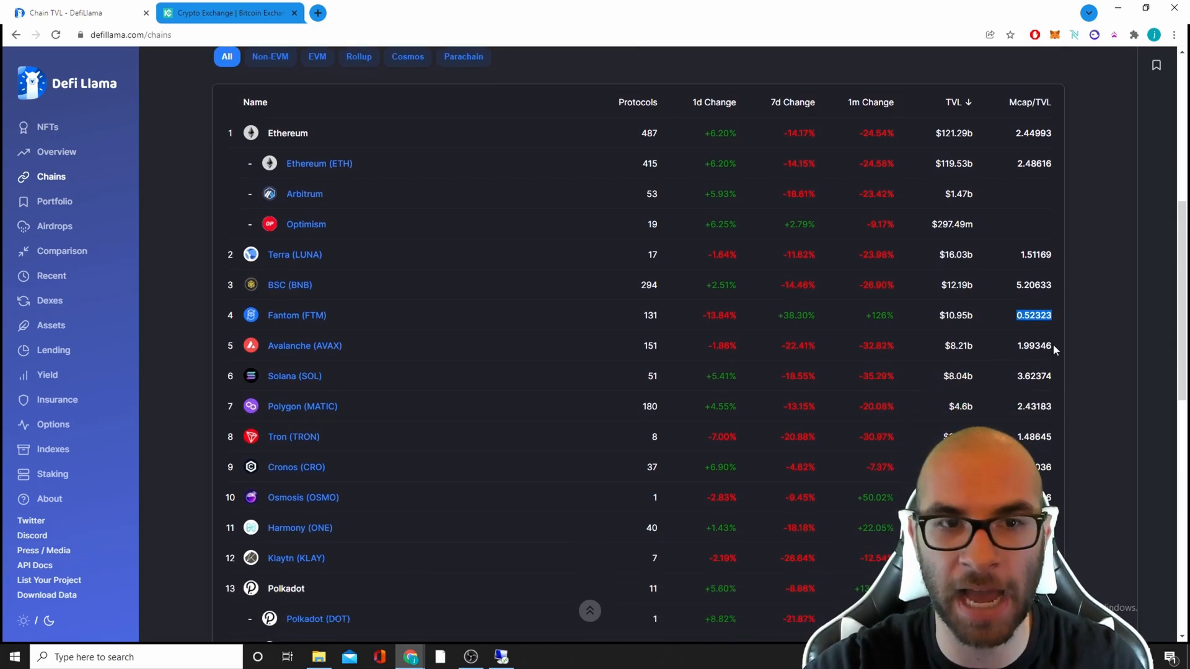
scroll(down, 3)
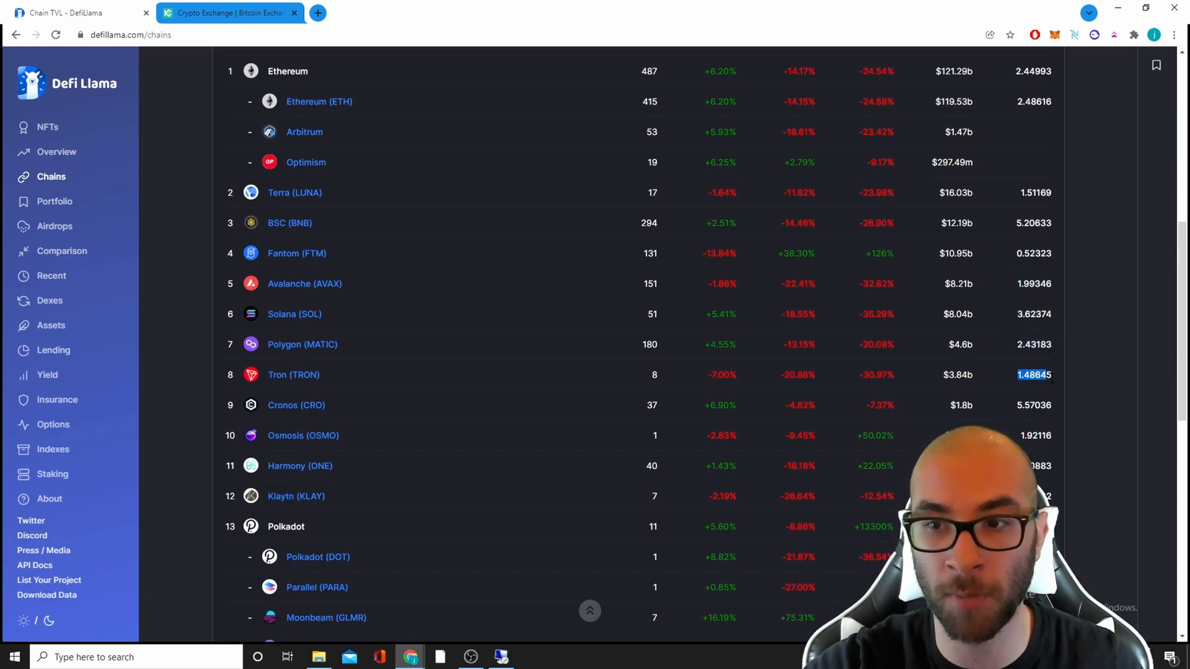
scroll(down, 3)
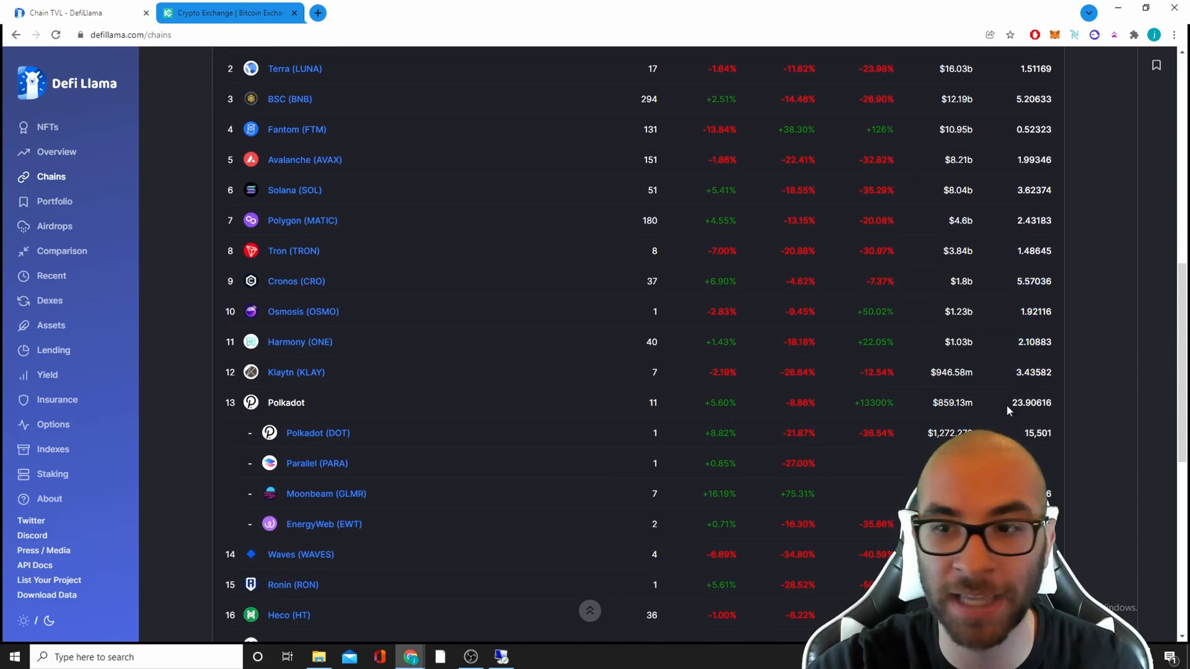
double_click(1037, 432)
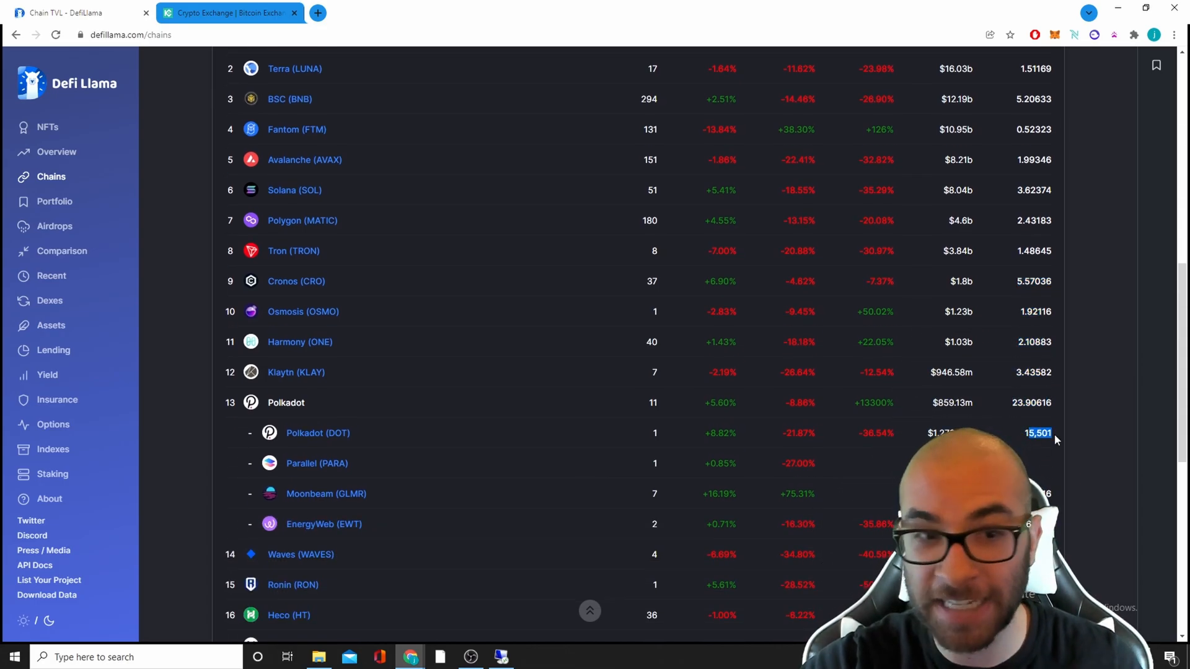
scroll(down, 3)
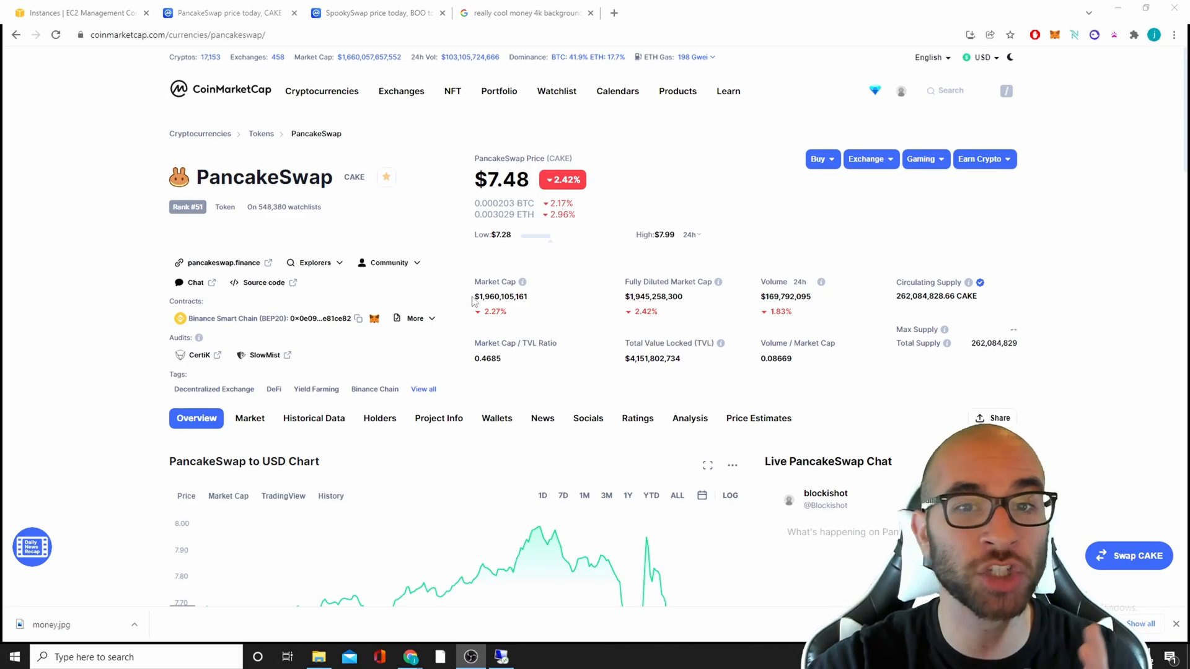
Switch to CoinMarketCap's SpookySwap page showing BOO at $28.54 with $1.22b TVL.
click(372, 12)
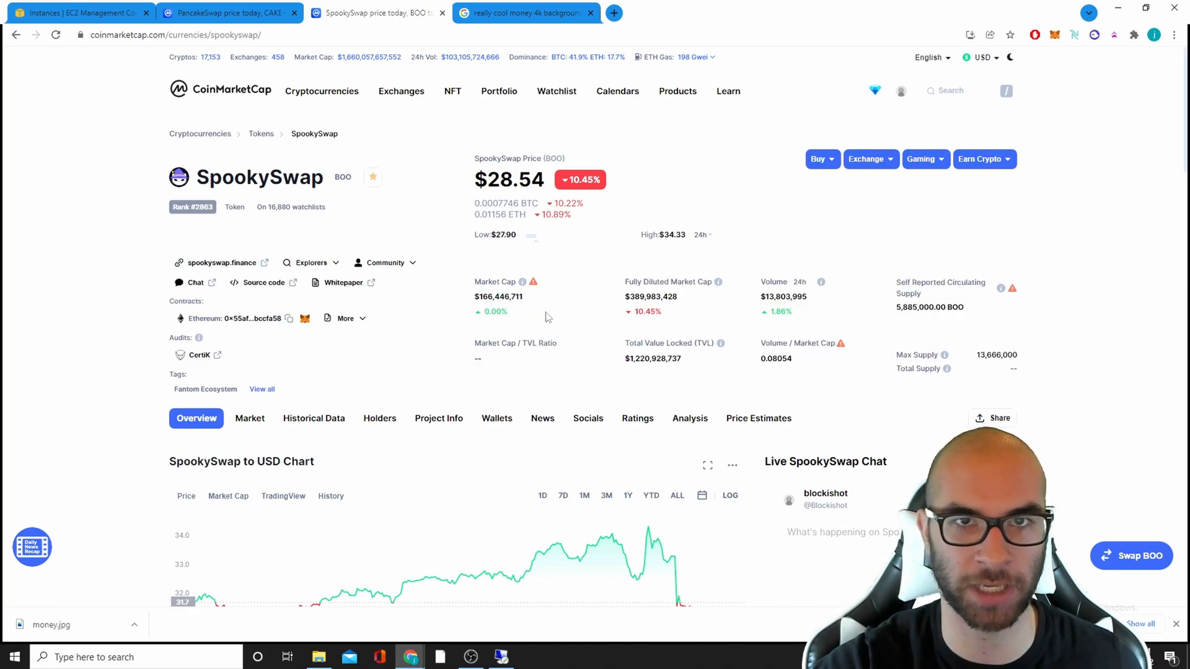
Search 'spirit' and view SpiritSwap's $46,343,012 market cap and price chart.
click(949, 90)
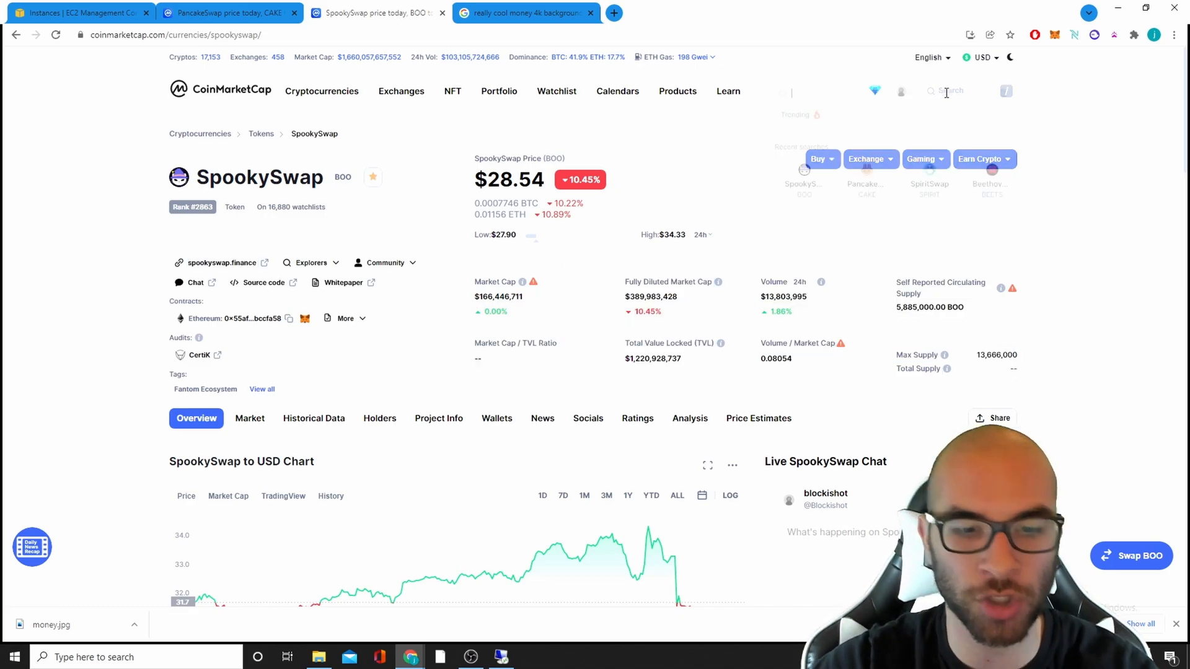
text(spirit)
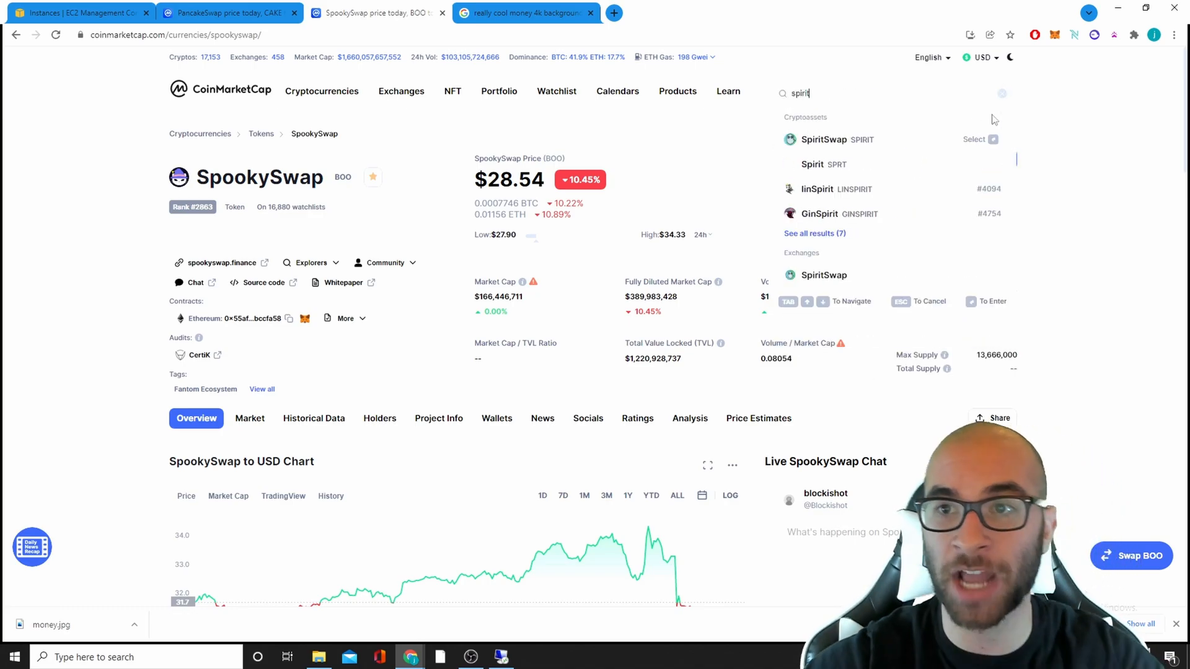
click(823, 139)
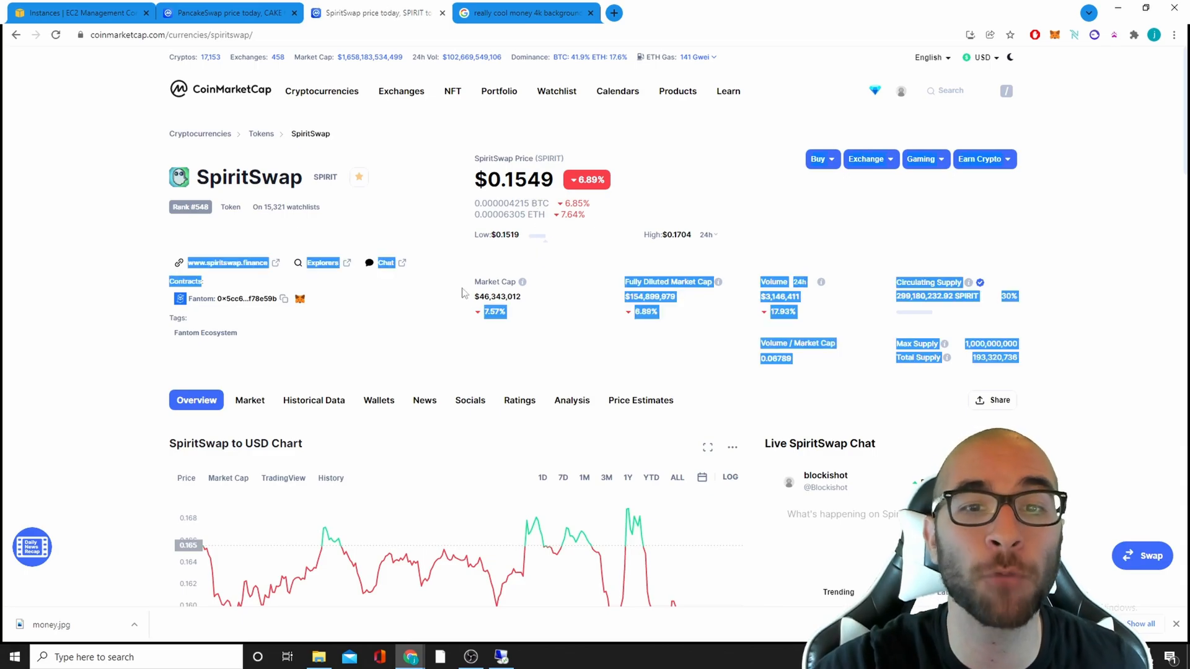
scroll(down, 3)
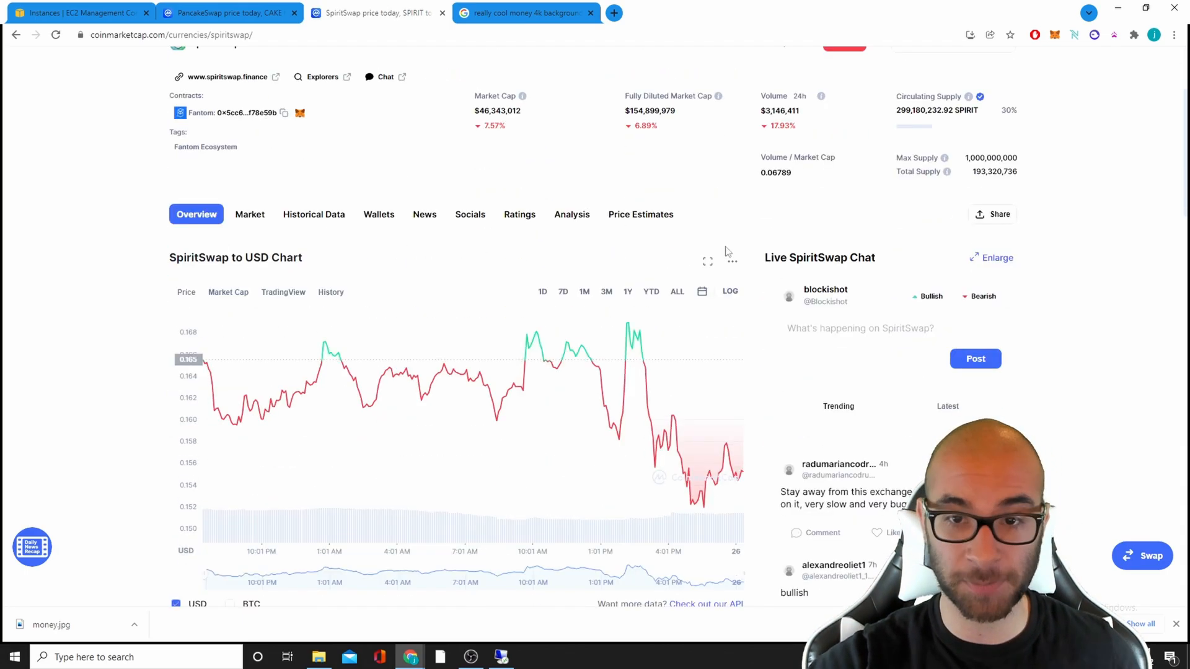
click(627, 291)
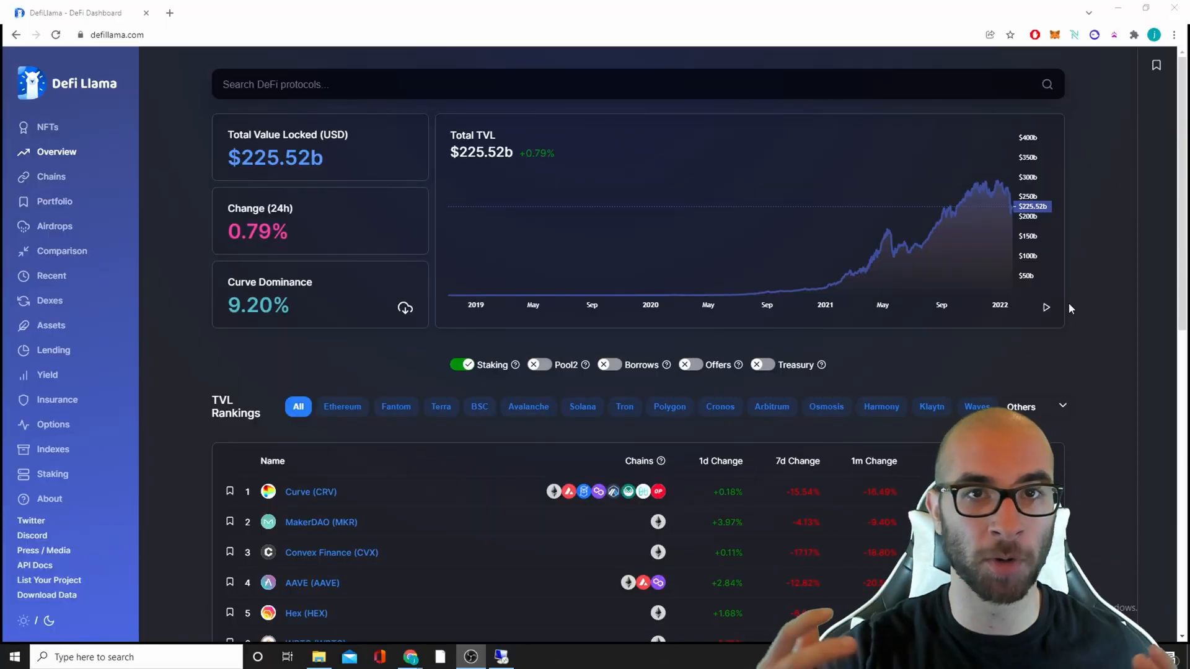
Scroll DeFi Llama's overview to the protocol rankings led by Curve and MakerDAO.
scroll(down, 3)
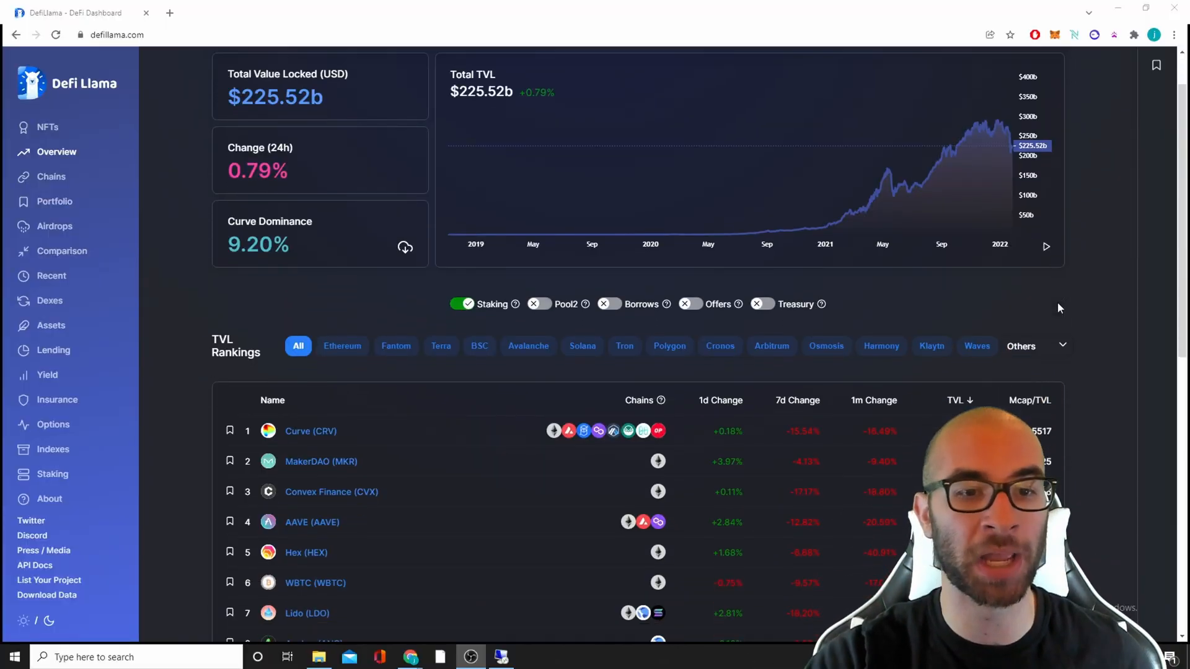
scroll(down, 3)
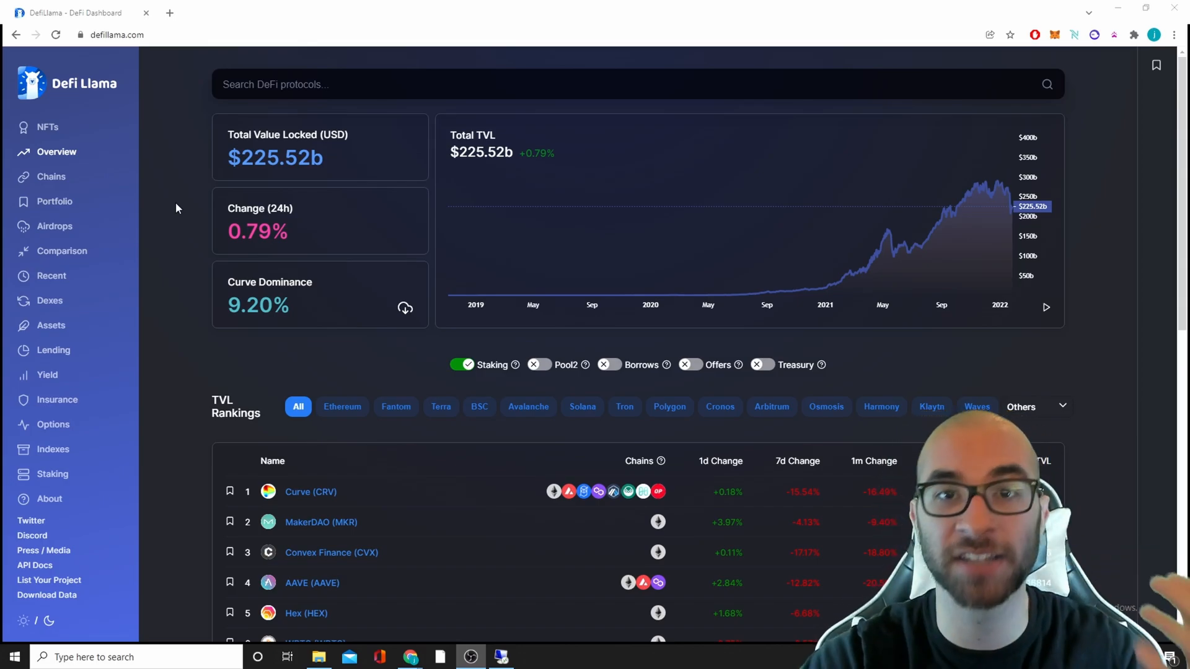
mouse_move(48, 127)
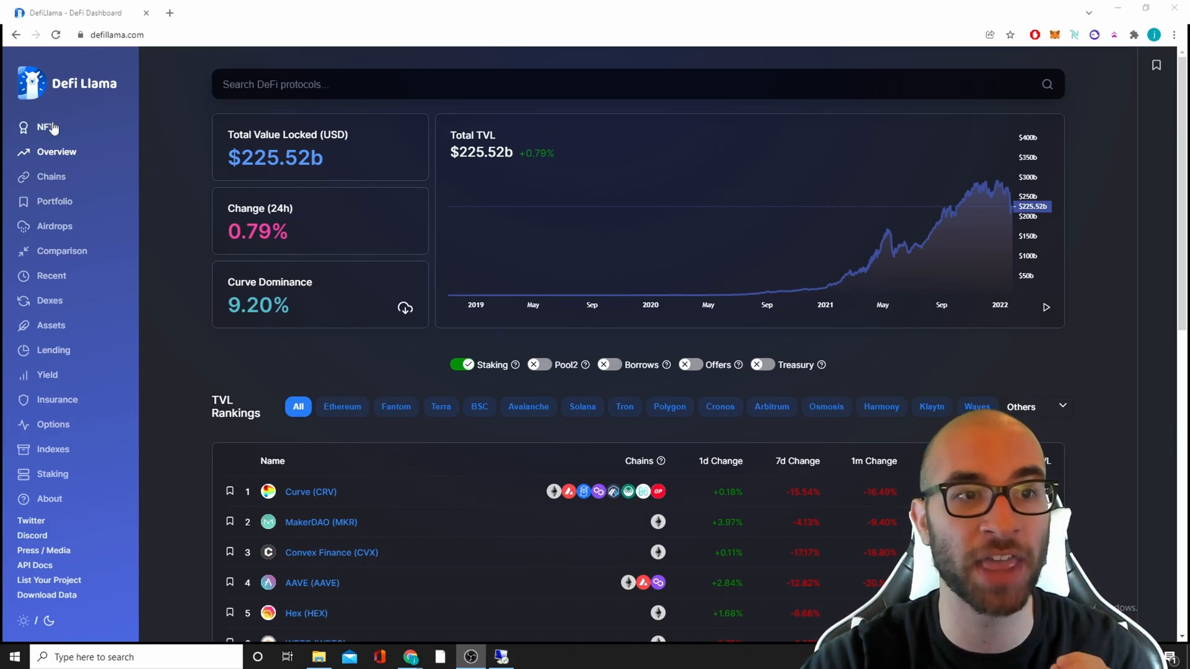
mouse_move(49, 126)
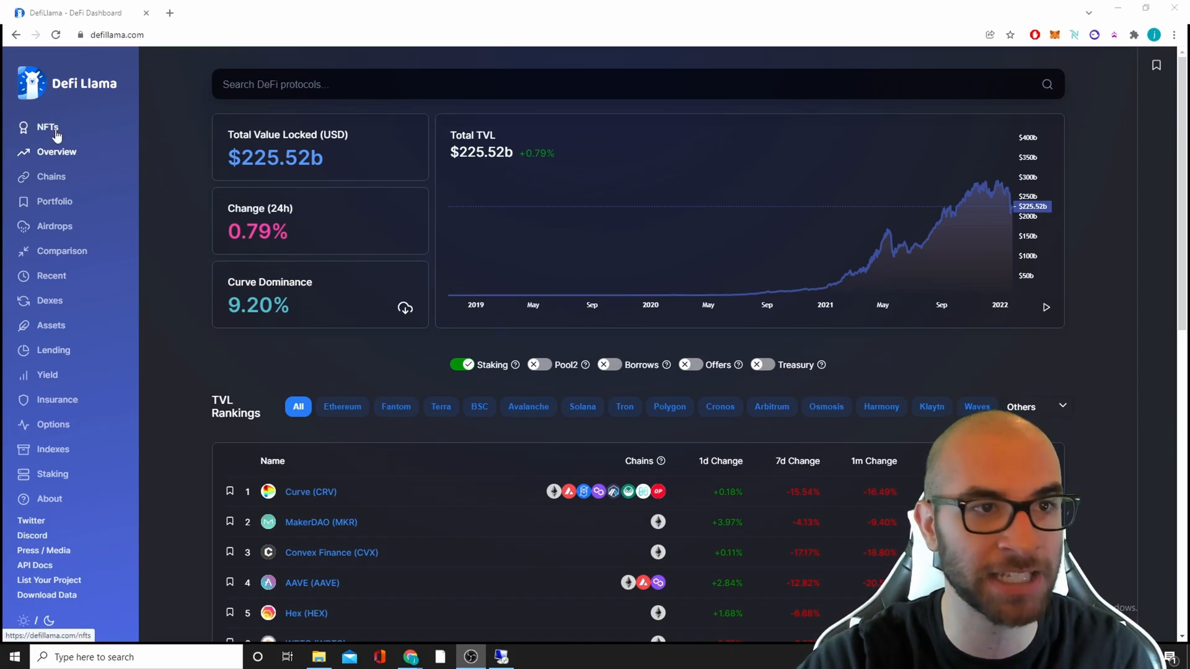
Show the NFT dashboard with $16.71b total volume and $87.88m daily volume.
click(49, 126)
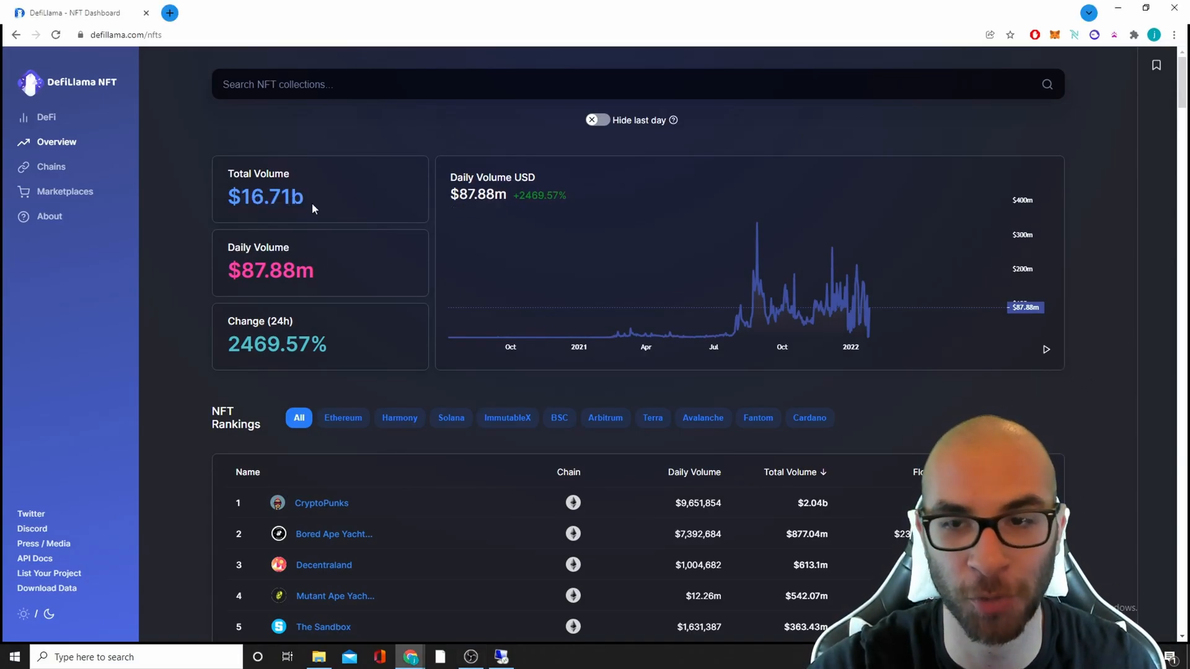
mouse_move(601, 337)
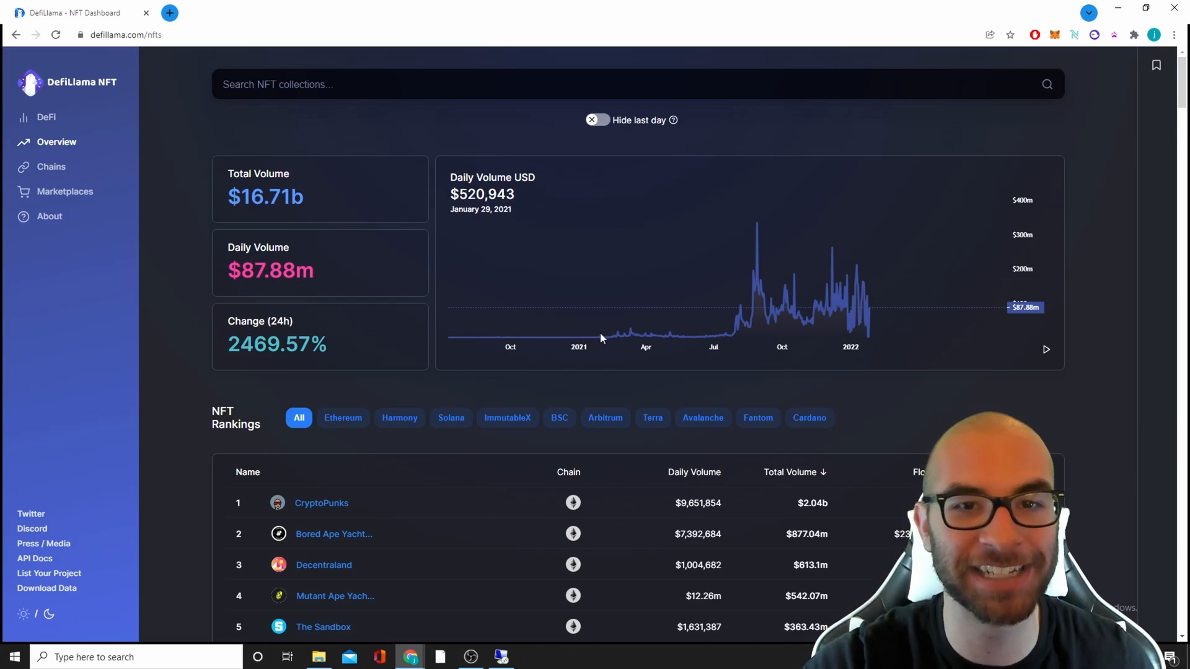
mouse_move(593, 336)
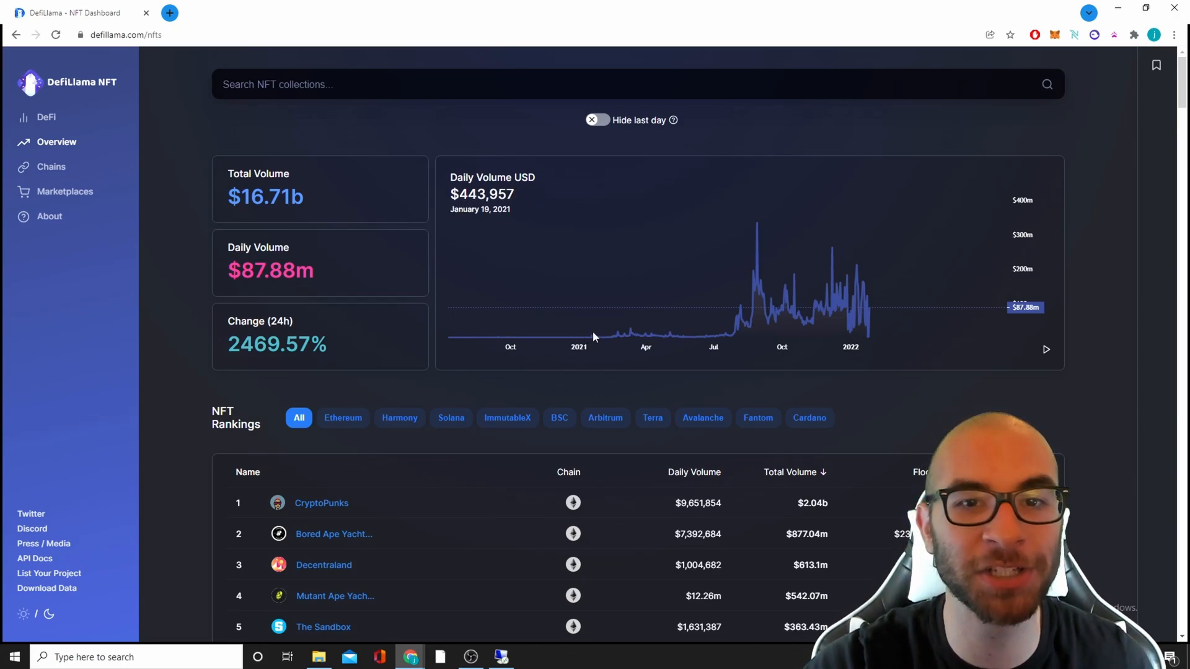
mouse_move(594, 337)
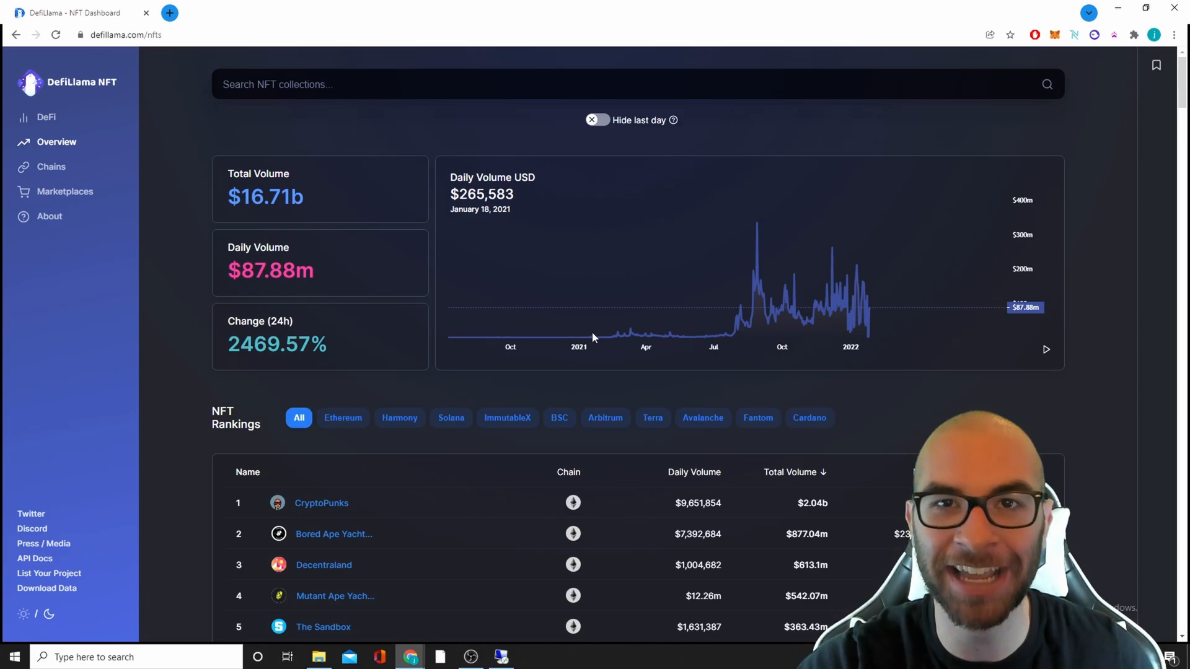
mouse_move(600, 330)
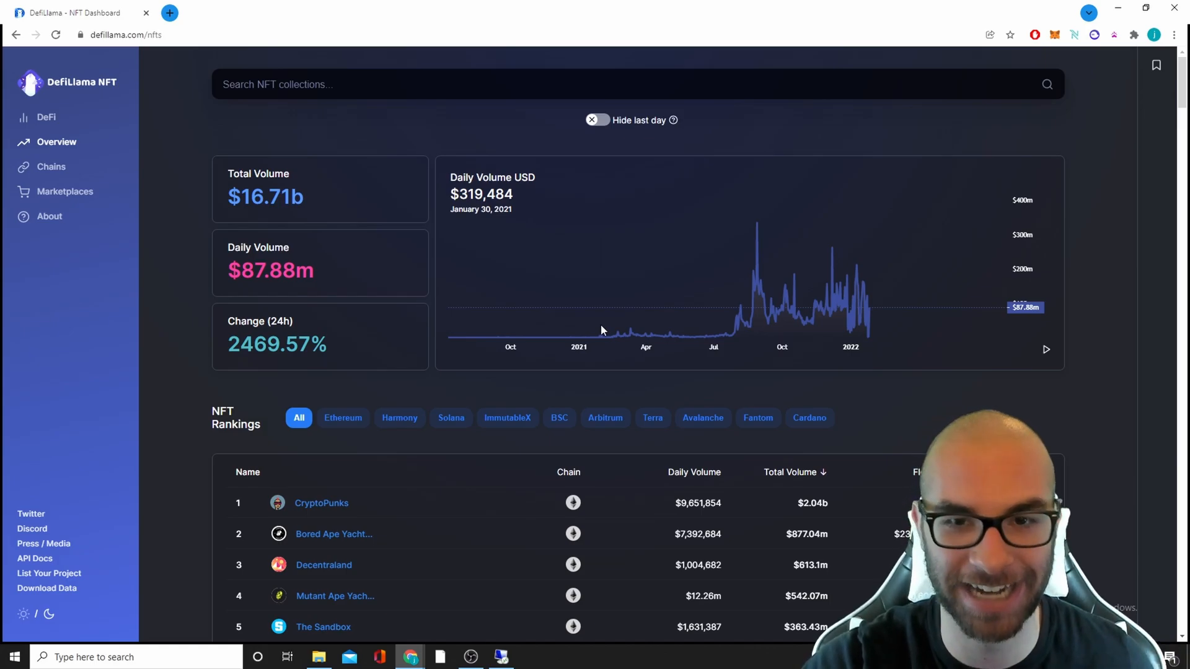
mouse_move(613, 337)
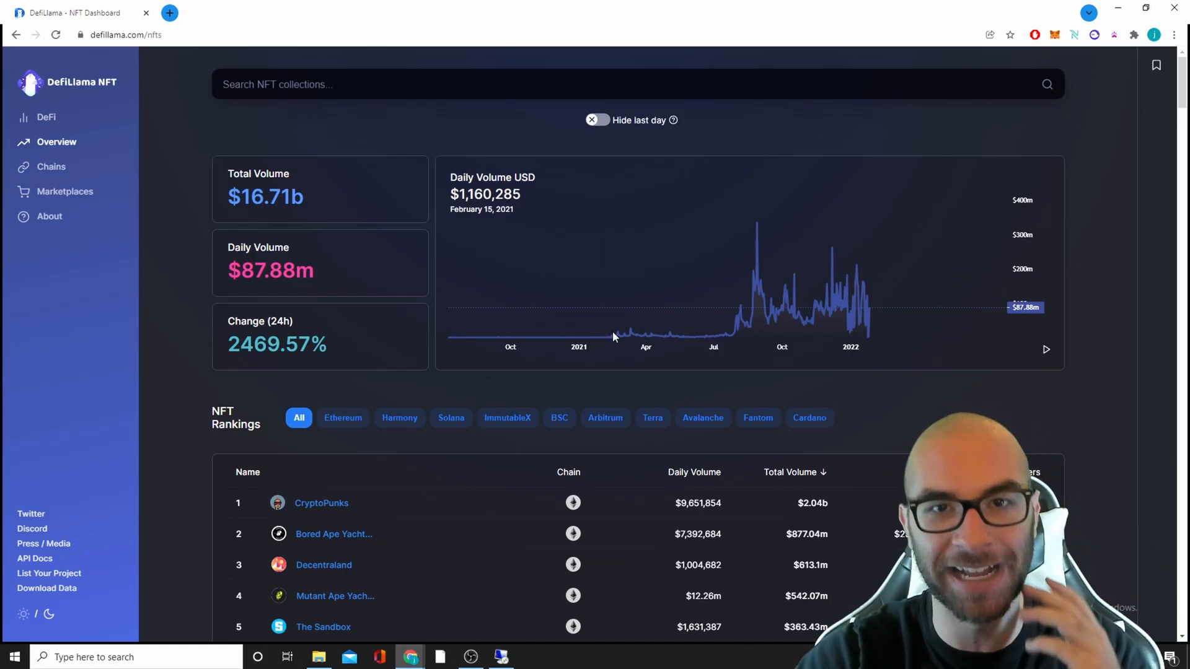
mouse_move(624, 339)
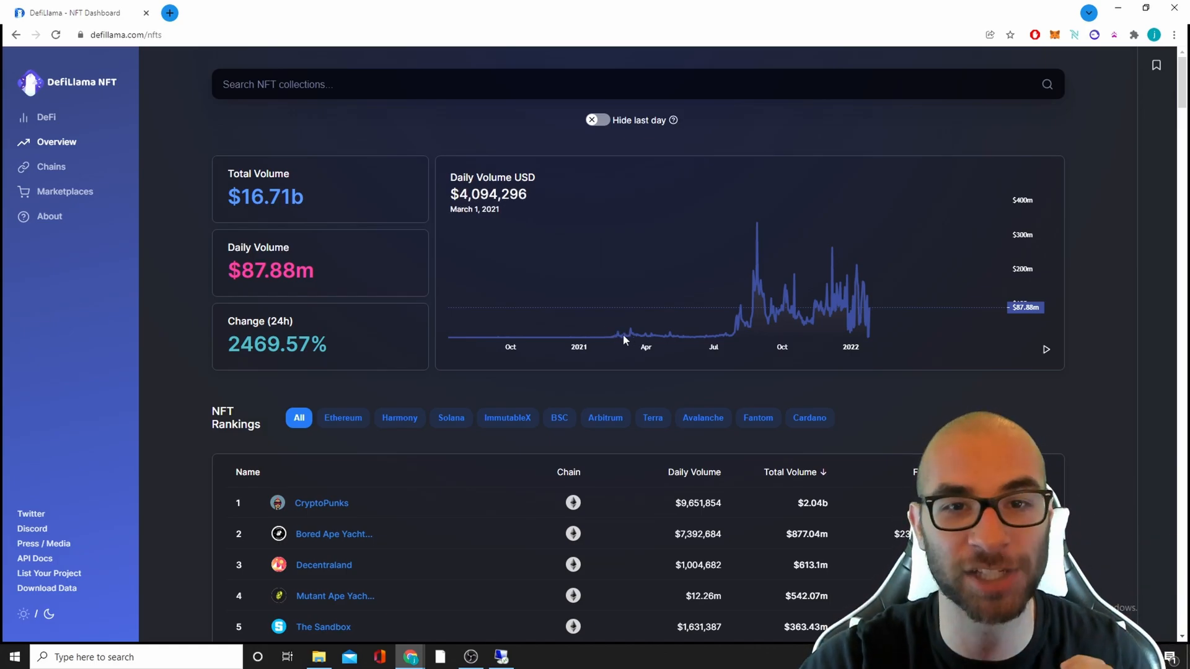
mouse_move(875, 300)
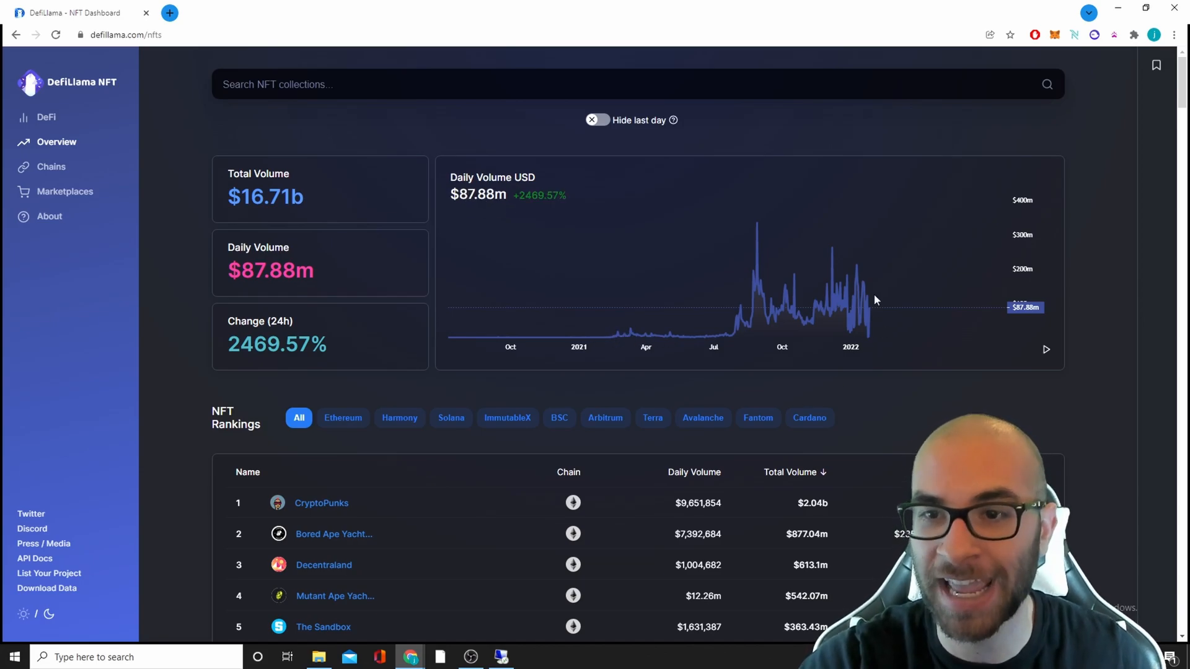
mouse_move(1084, 327)
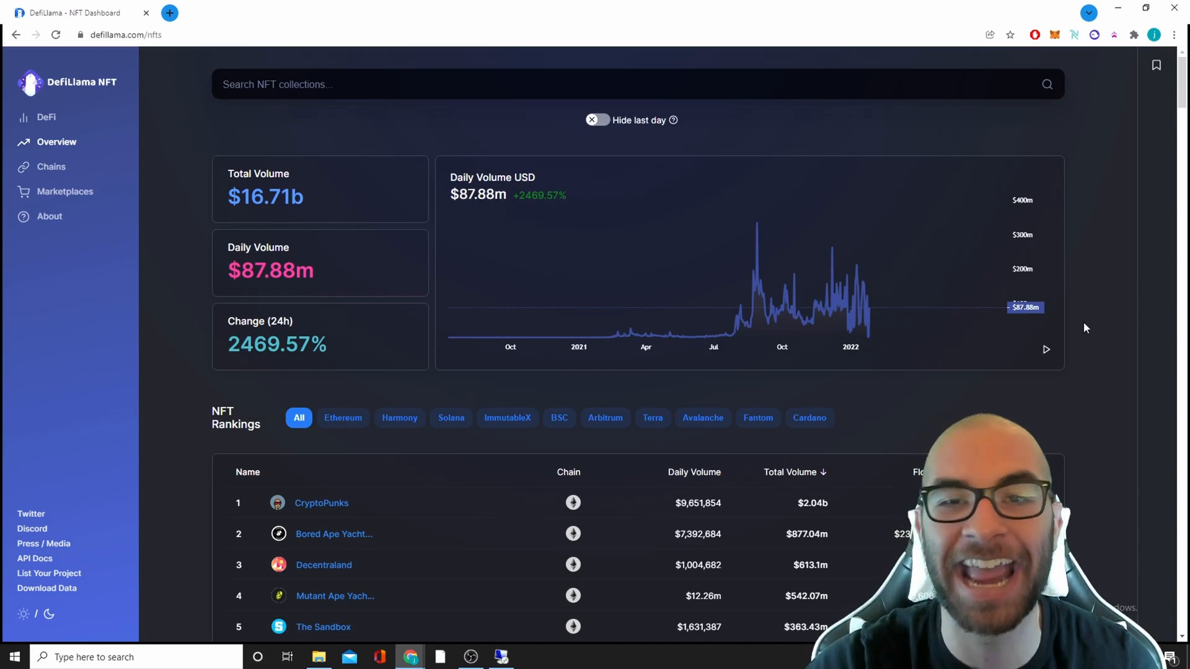
mouse_move(762, 238)
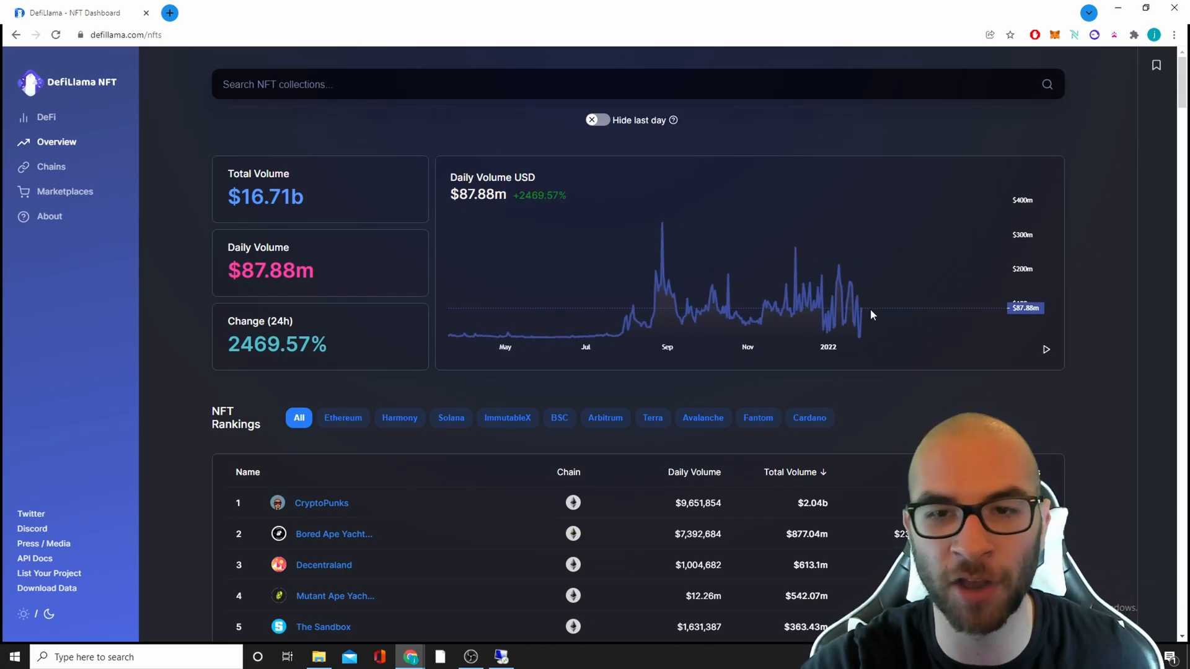
mouse_move(600, 332)
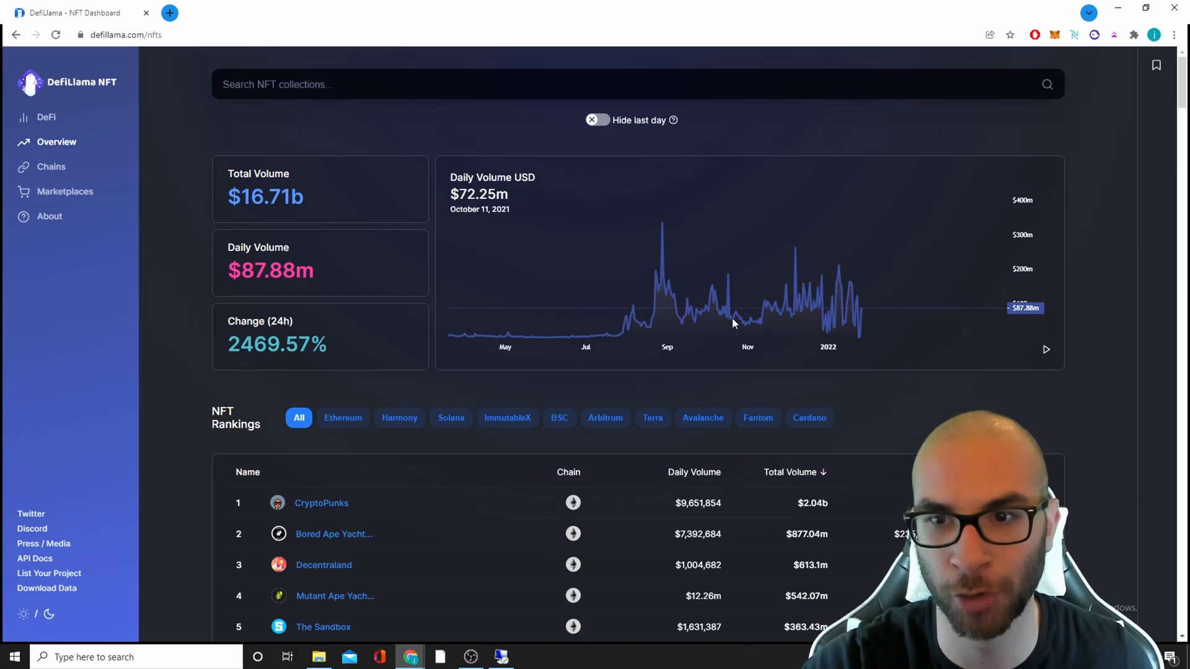
mouse_move(979, 311)
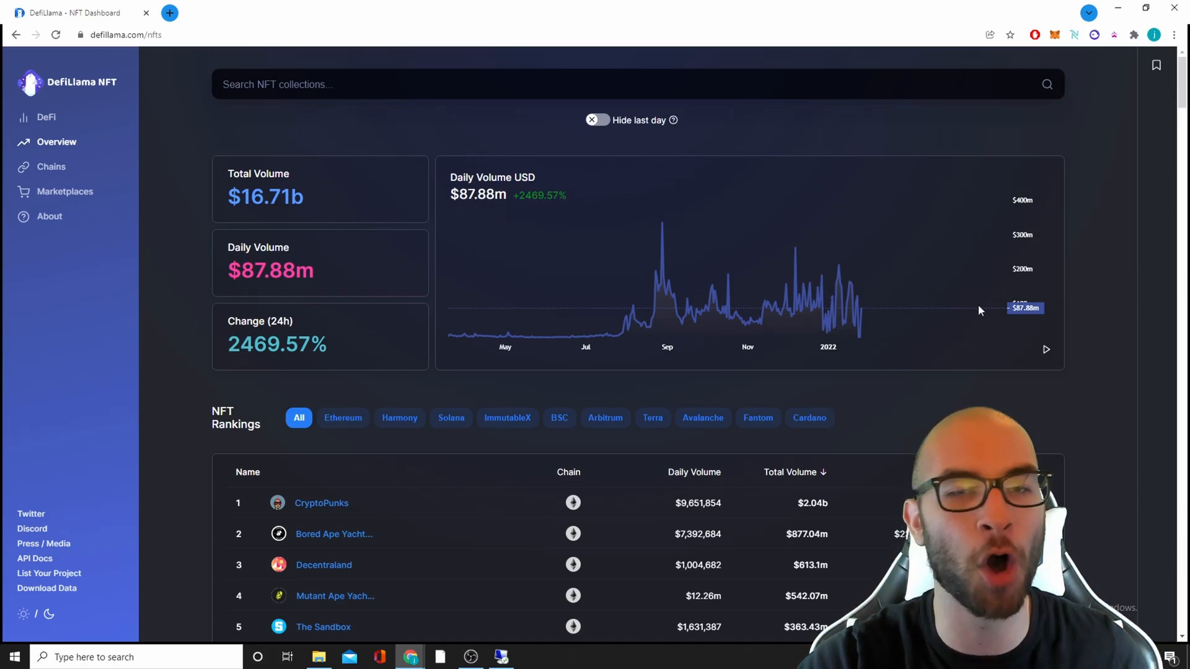
mouse_move(1156, 271)
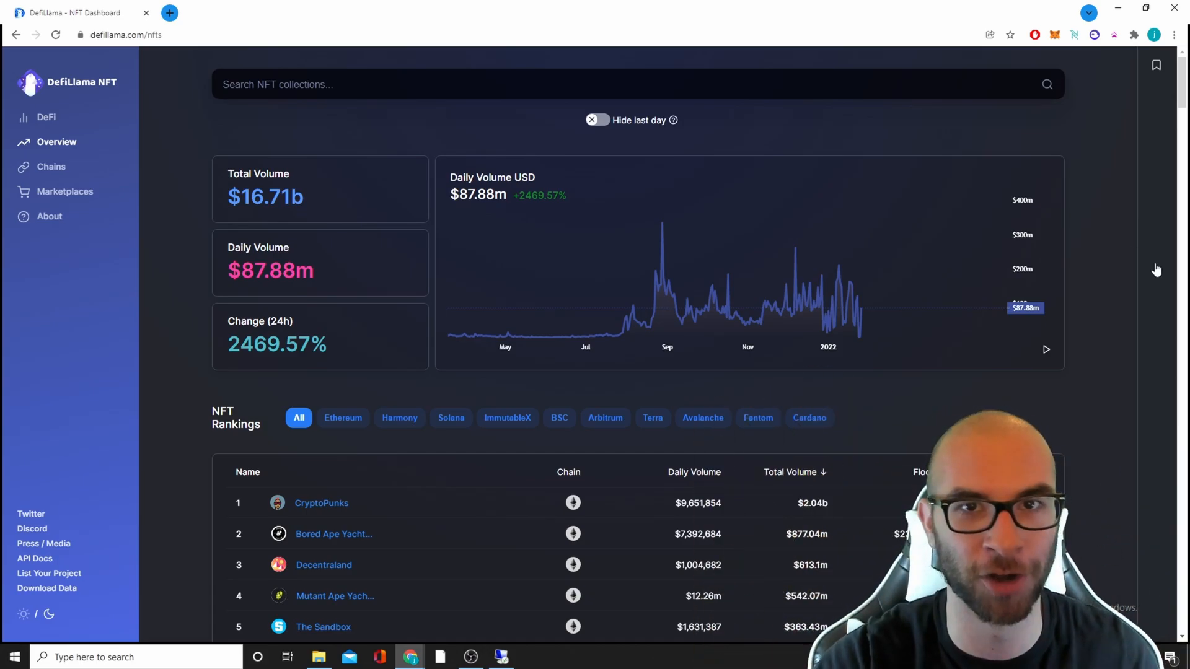
Review the NFT collection rankings, then show NFT total volume broken down by chain.
scroll(down, 3)
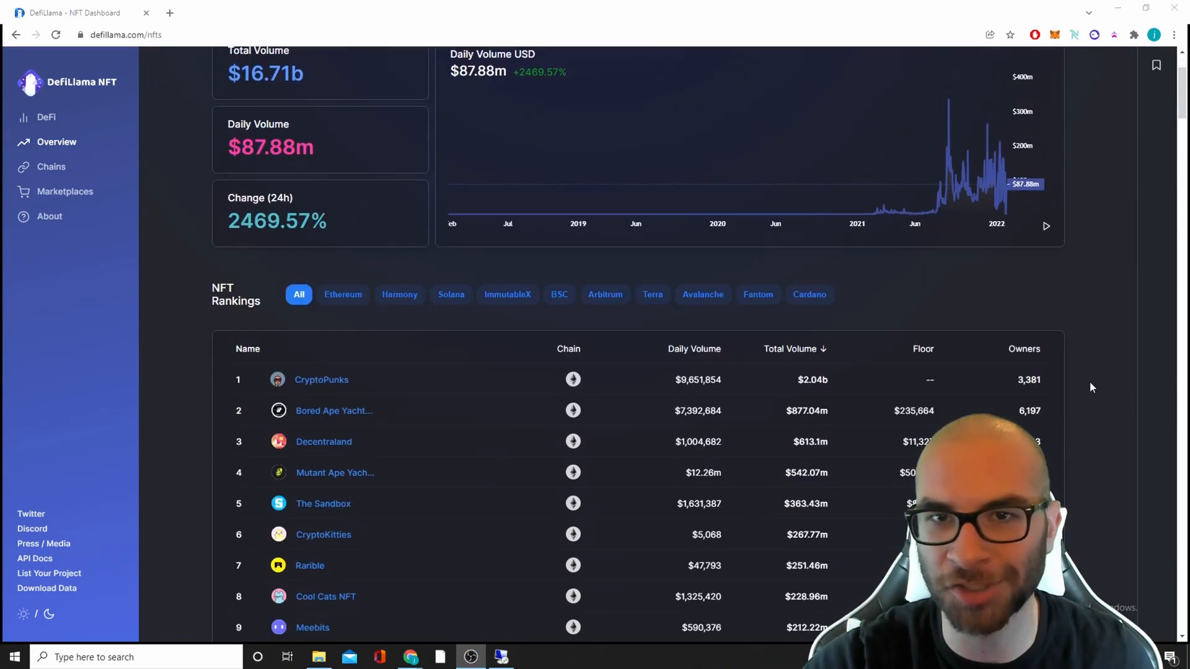
scroll(down, 3)
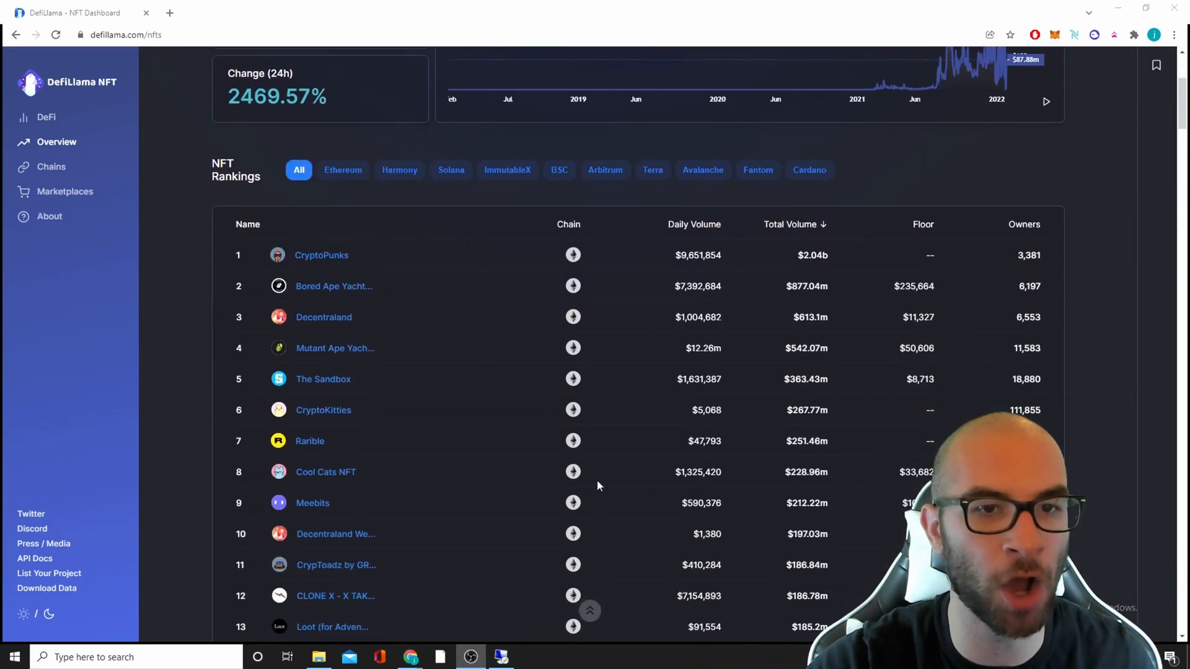
mouse_move(381, 185)
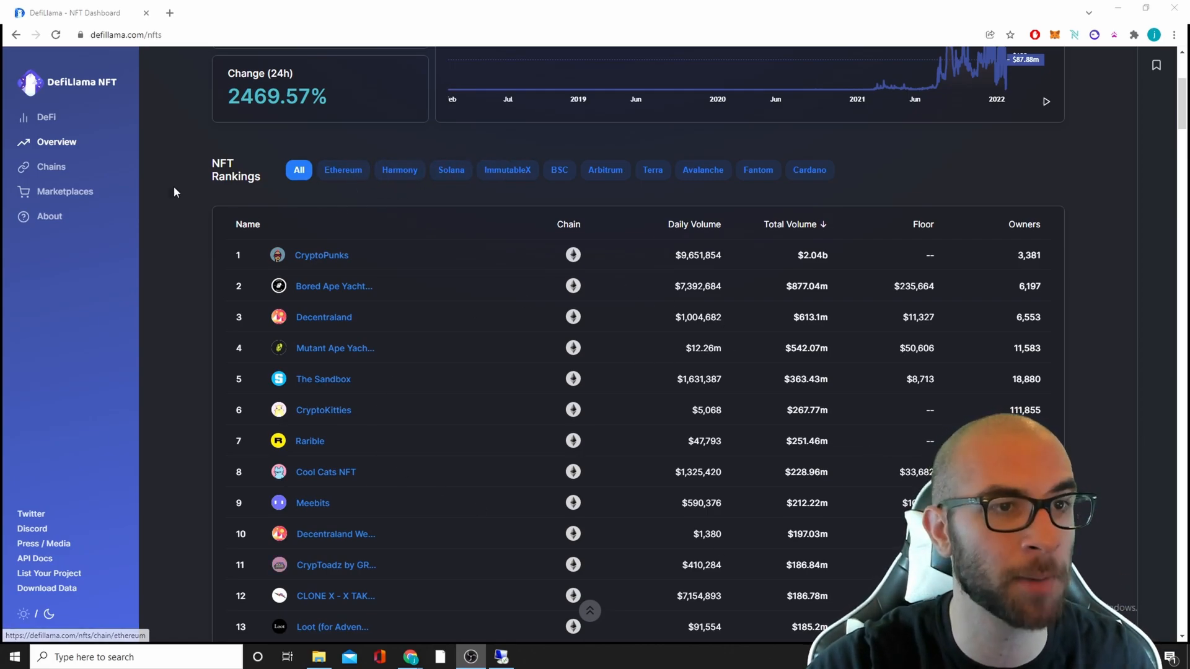
click(51, 166)
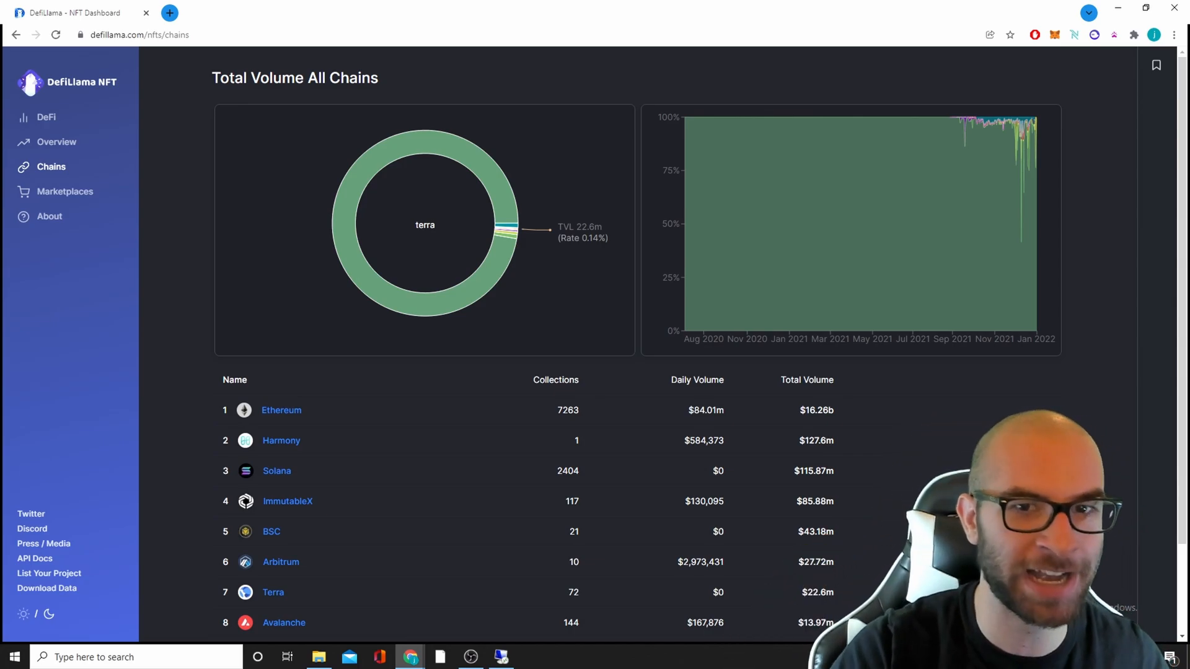
mouse_move(454, 312)
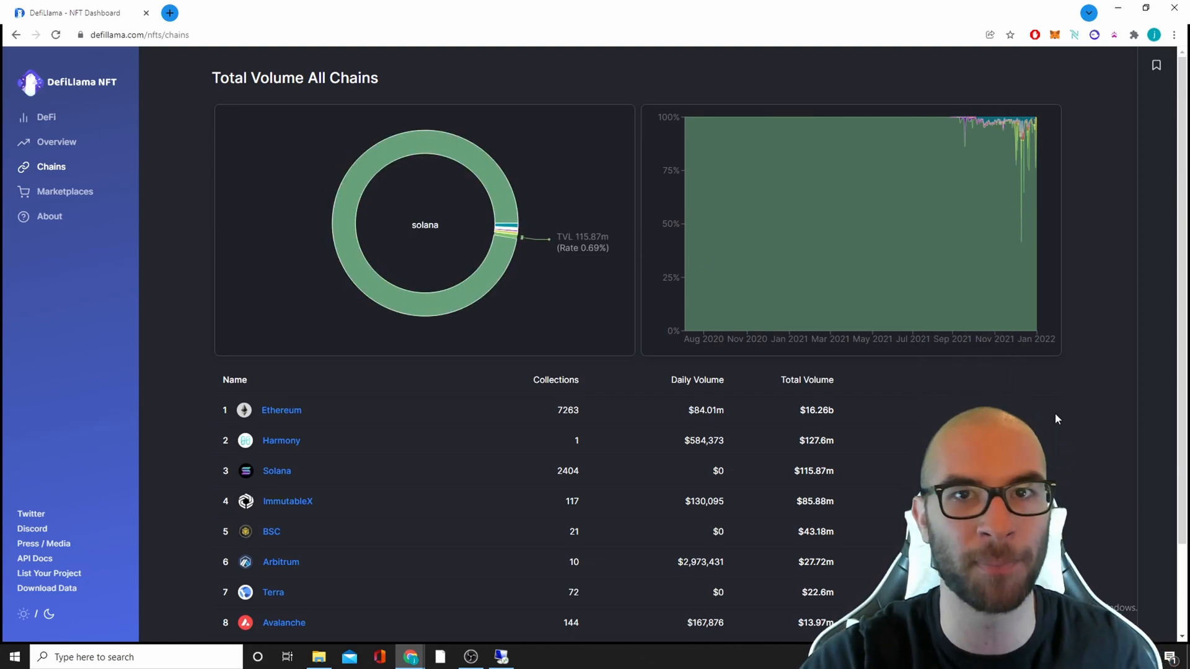
scroll(down, 3)
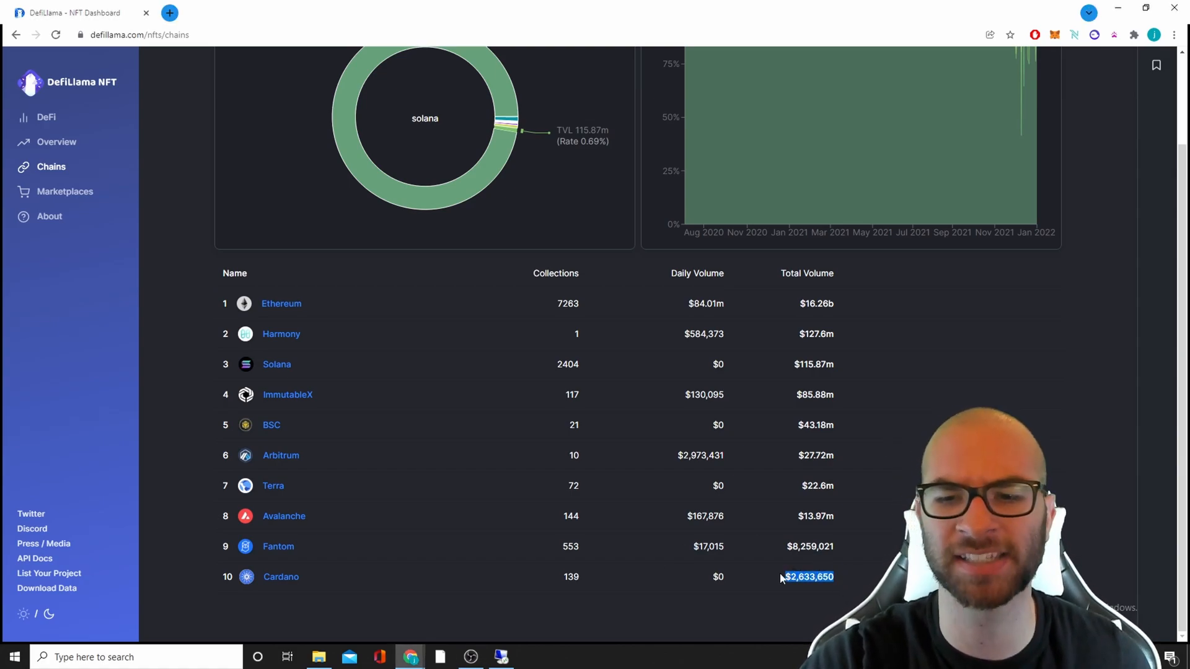
mouse_move(844, 573)
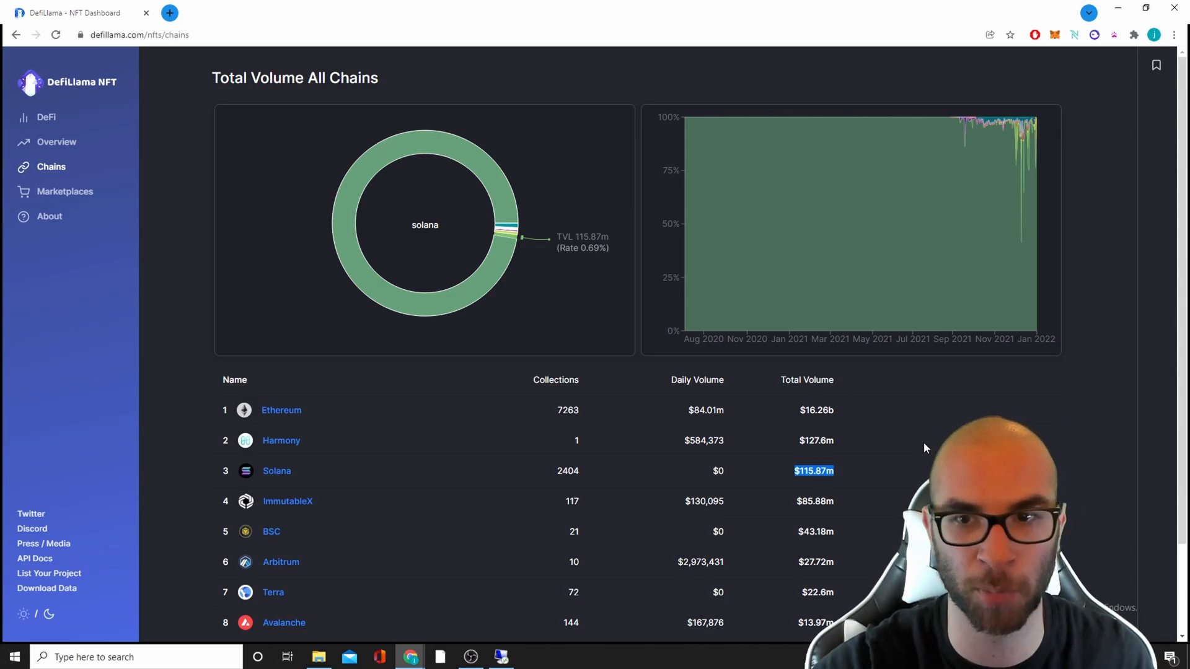
scroll(down, 3)
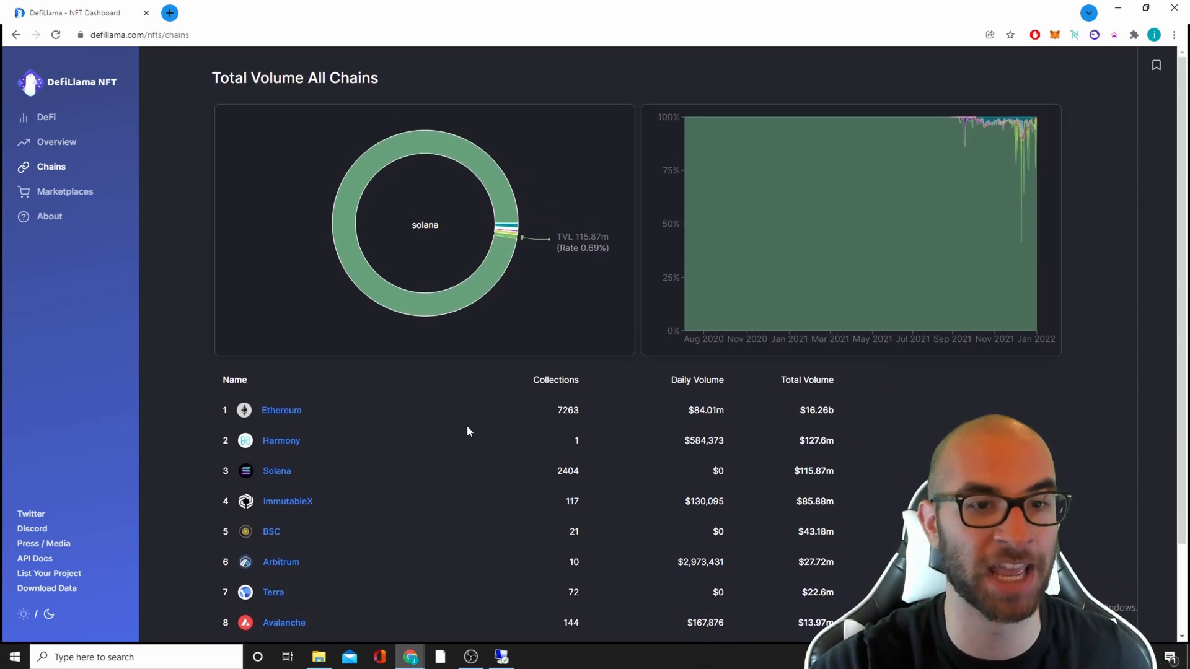
scroll(down, 3)
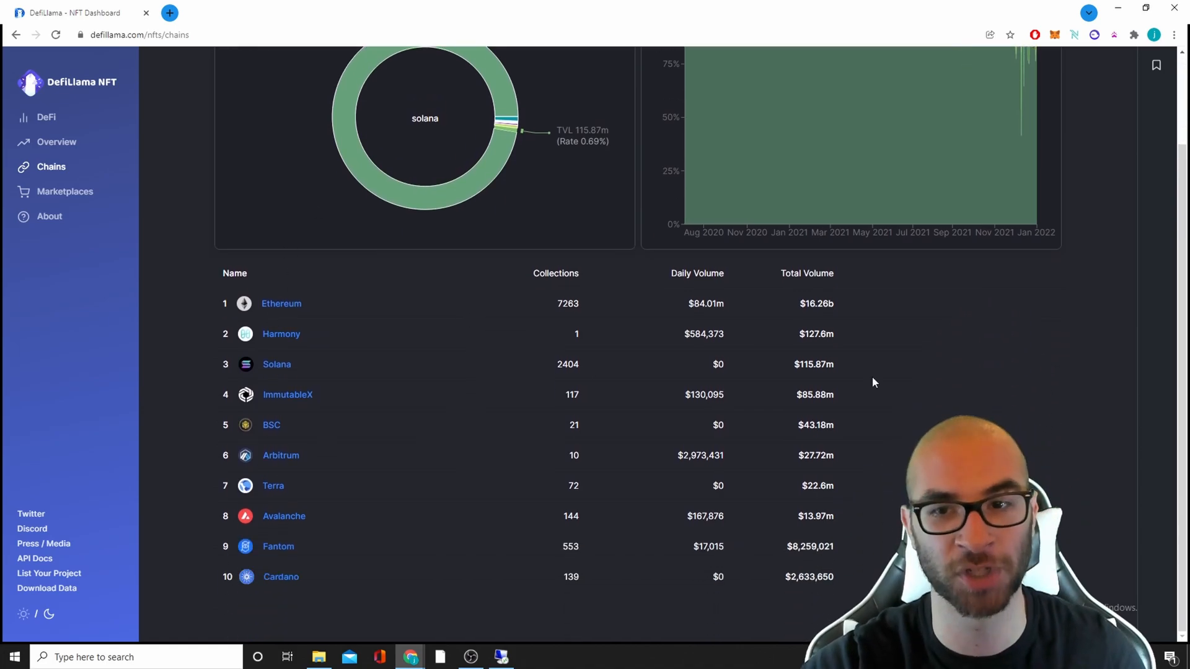